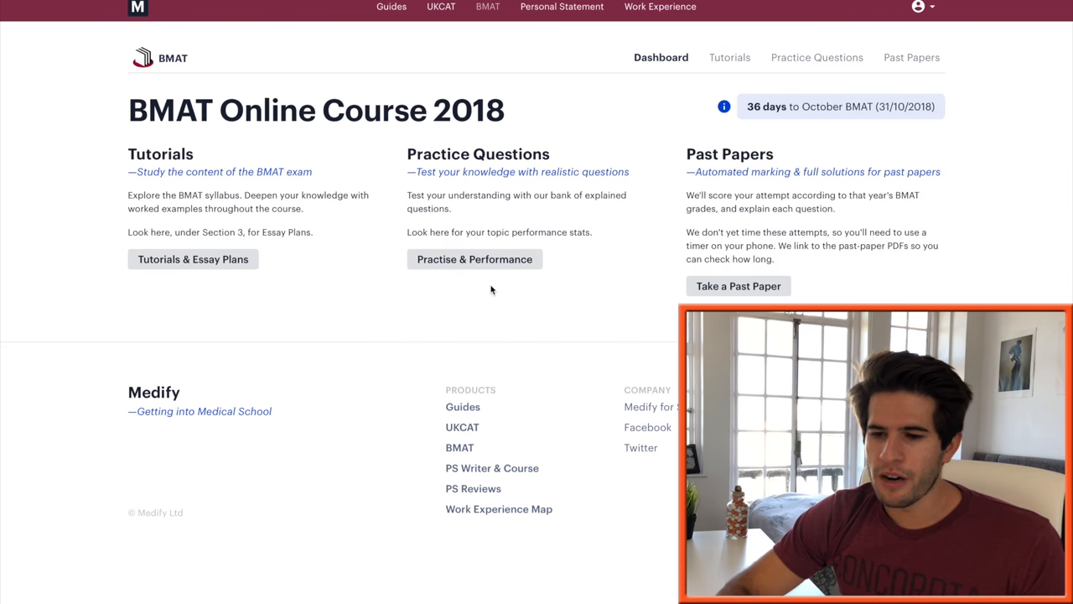
Start Biology practice and answer A (1, 2, 3 and 4) on the 9:3:3:1 ratio question
click(474, 258)
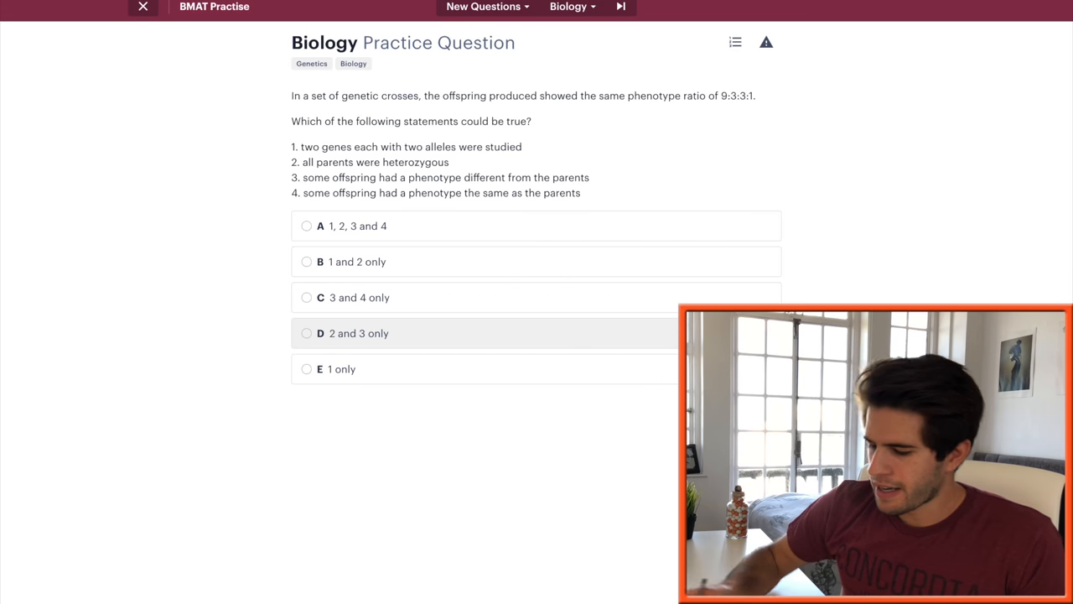
mouse_move(644, 181)
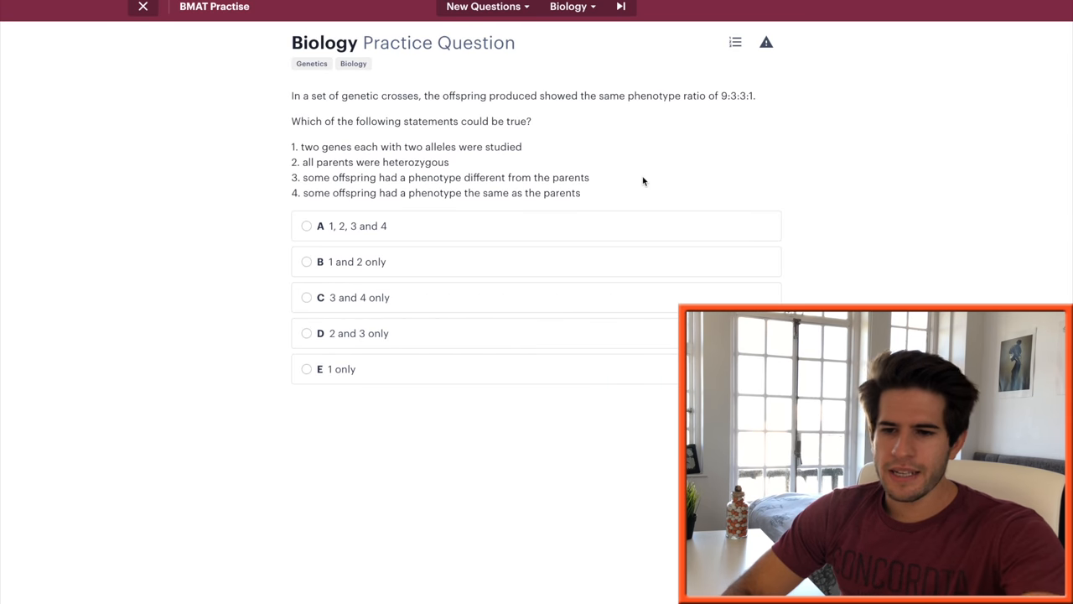
mouse_move(597, 137)
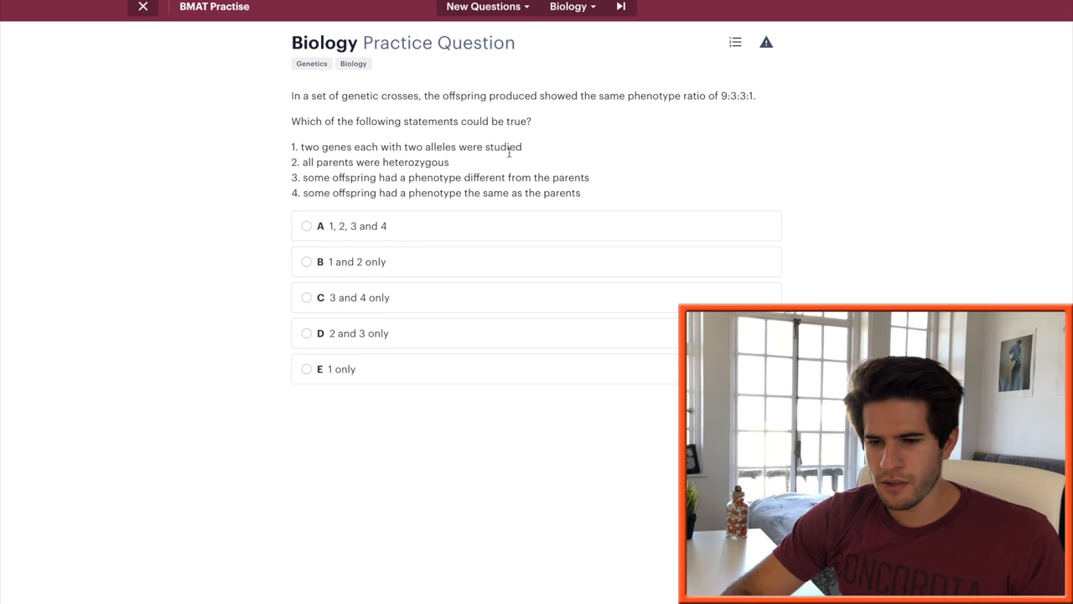
mouse_move(456, 174)
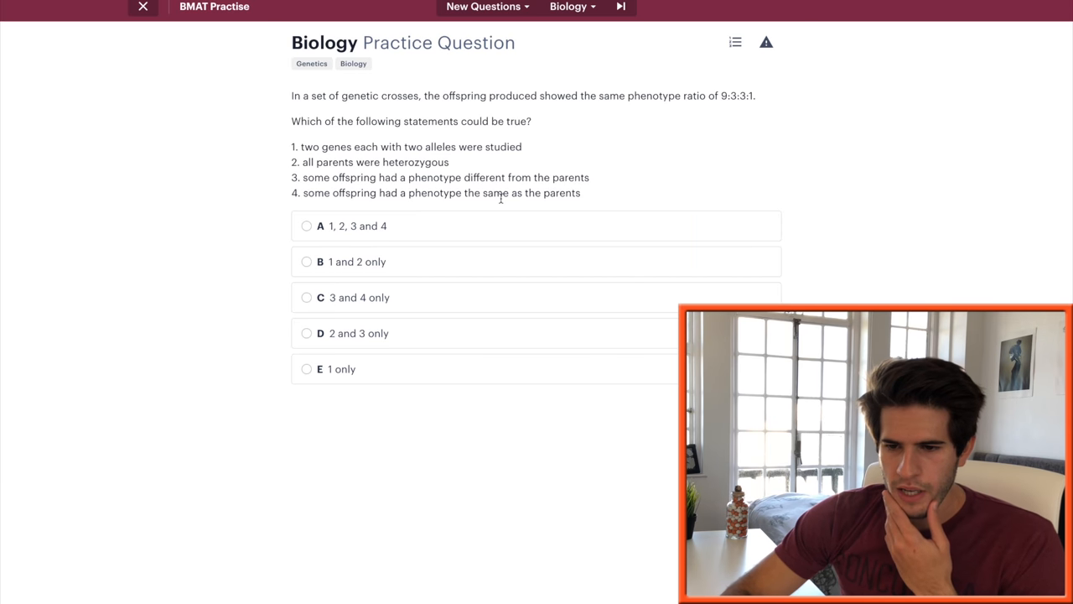
mouse_move(459, 208)
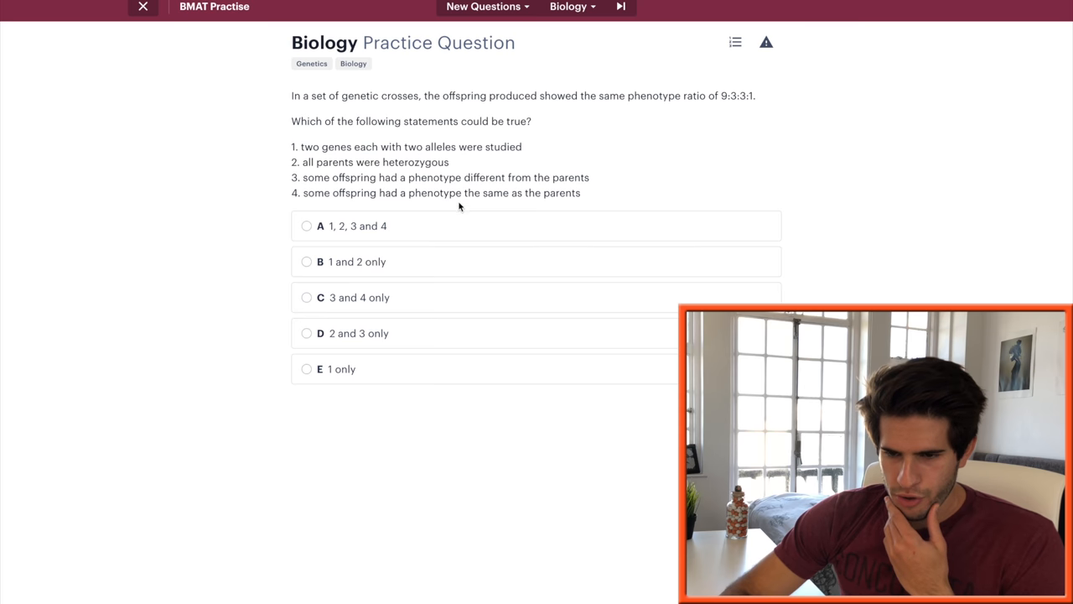
mouse_move(456, 178)
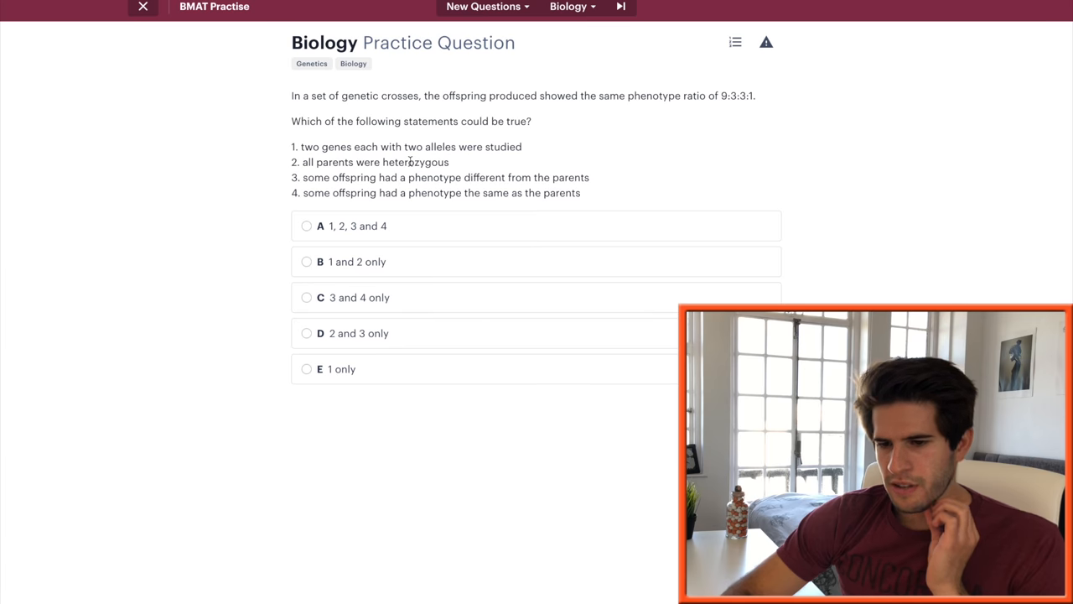
click(306, 225)
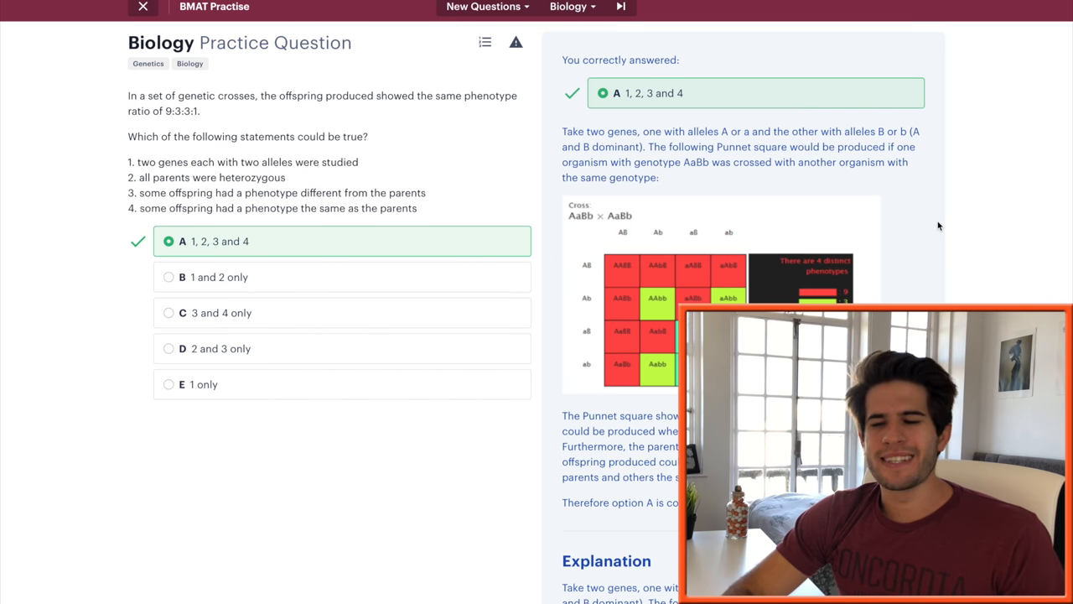
scroll(down, 3)
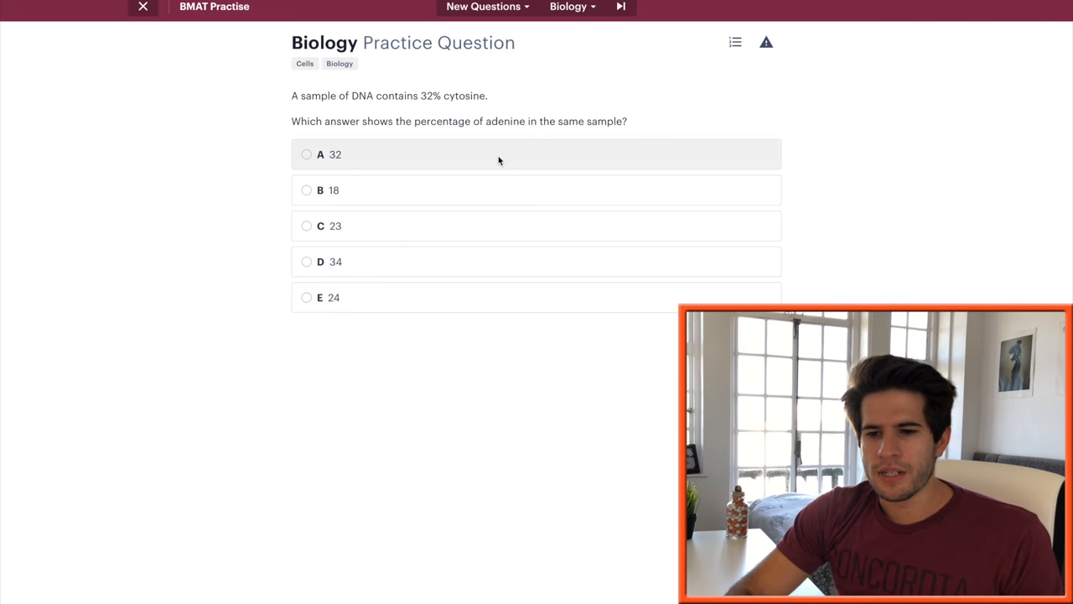
mouse_move(453, 132)
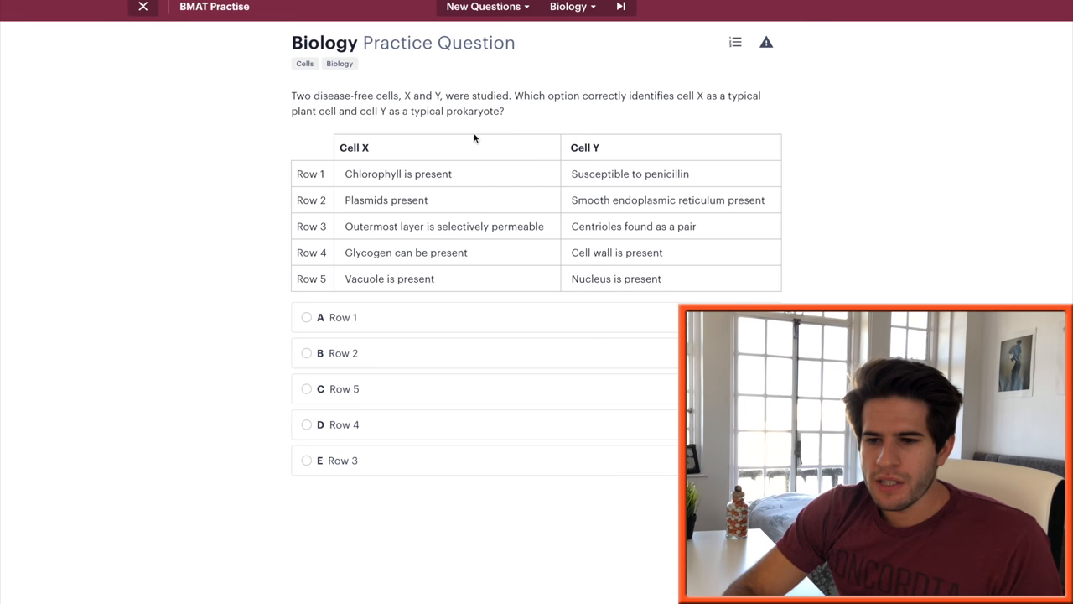
mouse_move(621, 99)
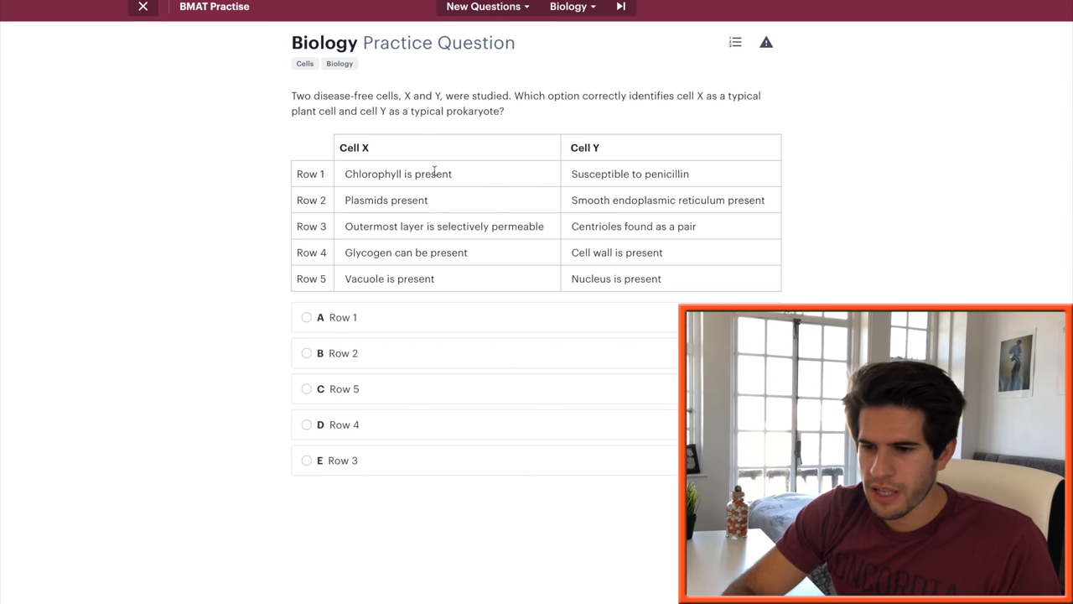
mouse_move(675, 177)
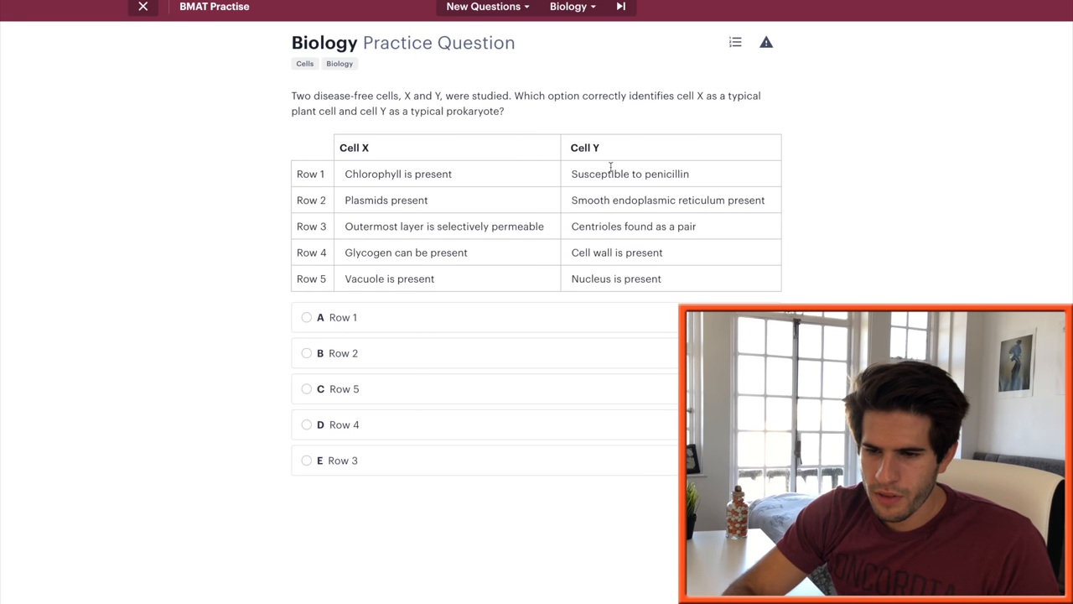
mouse_move(516, 175)
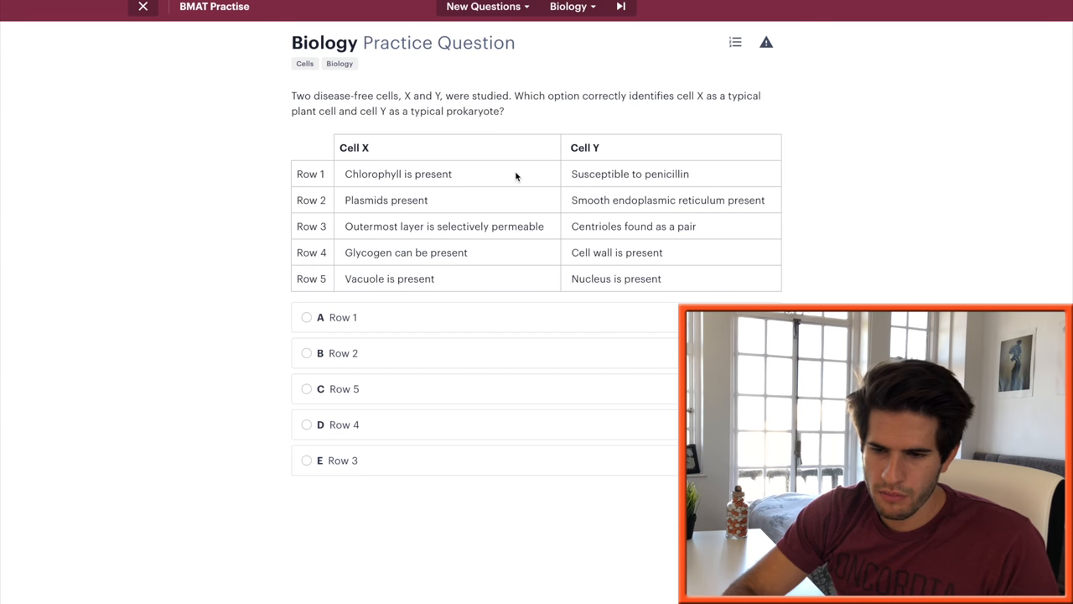
mouse_move(453, 208)
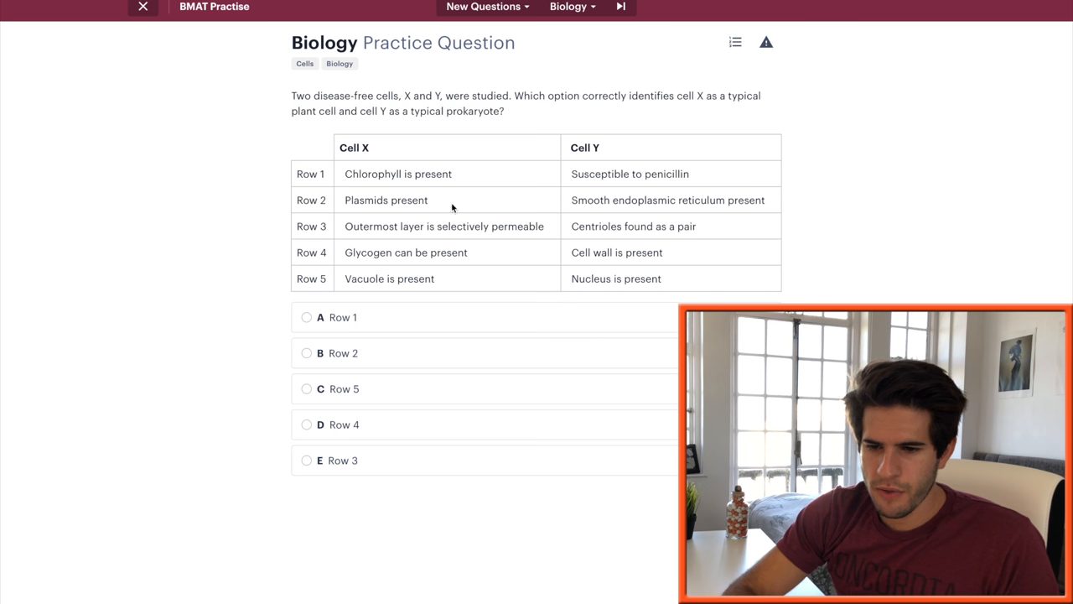
mouse_move(509, 237)
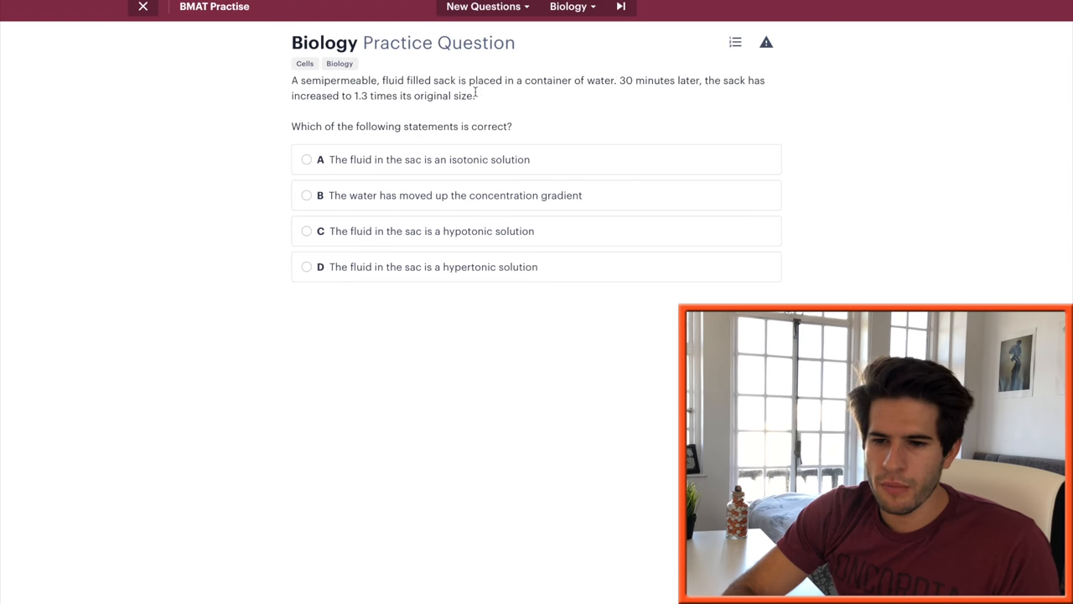
Answer D (hypertonic solution) on the osmosis sack question, then pick D on the flower cross
drag(354, 95, 476, 95)
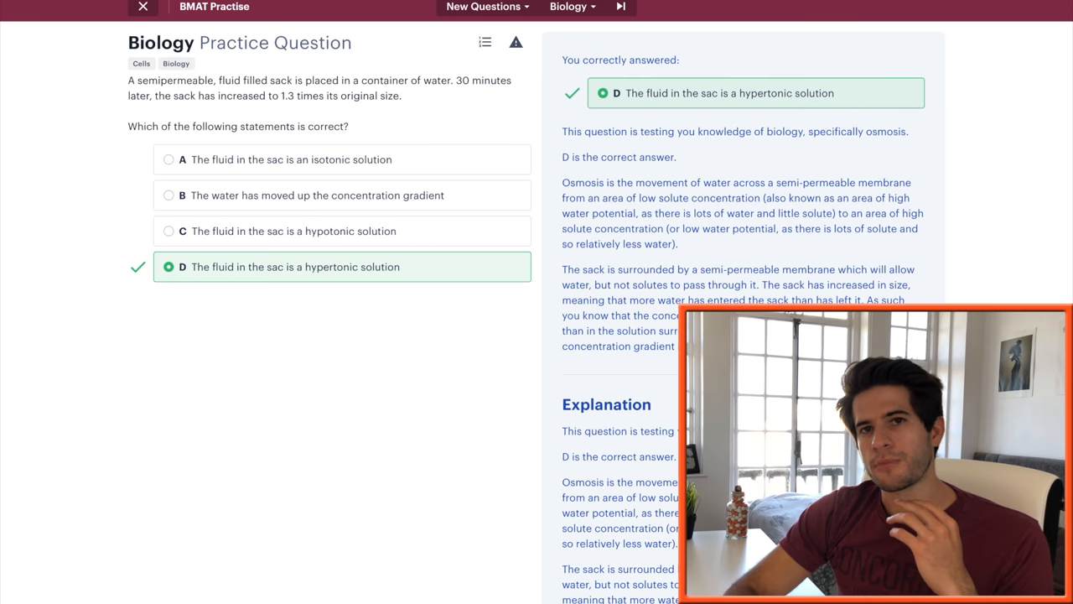
click(620, 7)
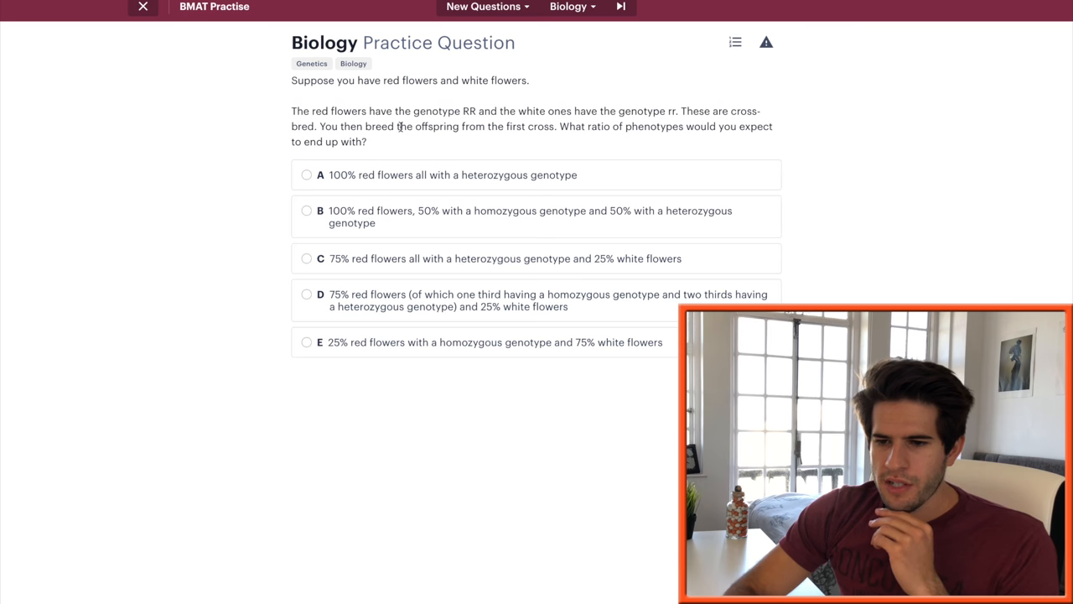
mouse_move(666, 124)
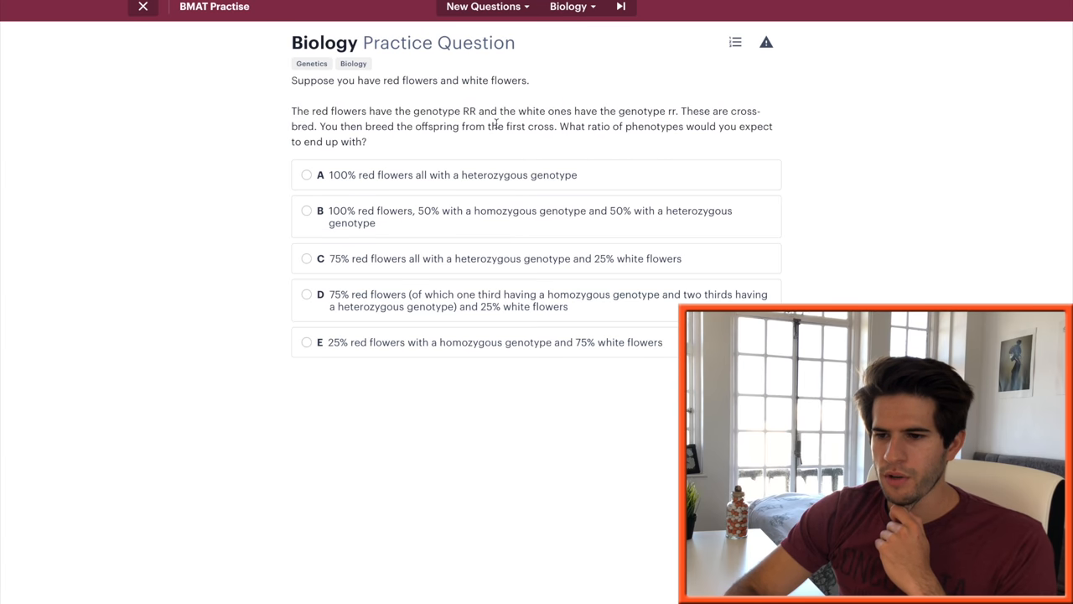
mouse_move(506, 153)
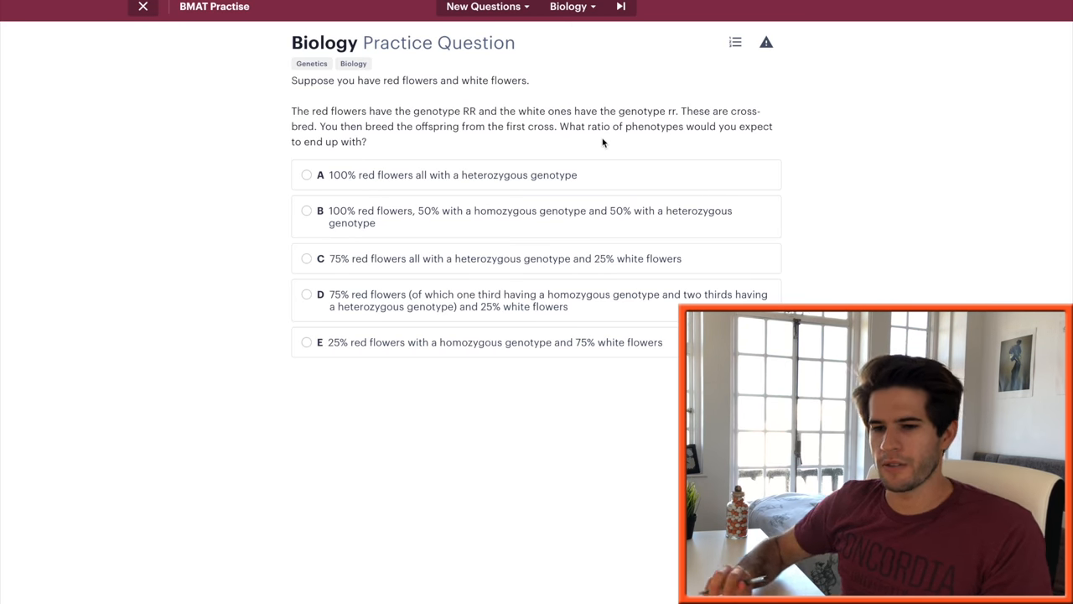
mouse_move(630, 167)
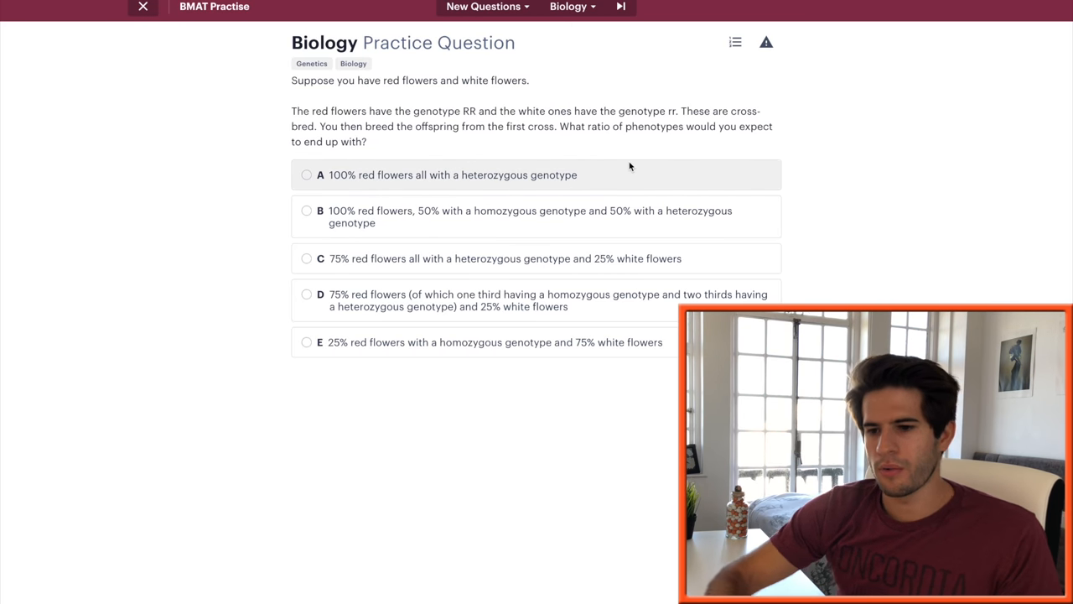
mouse_move(659, 177)
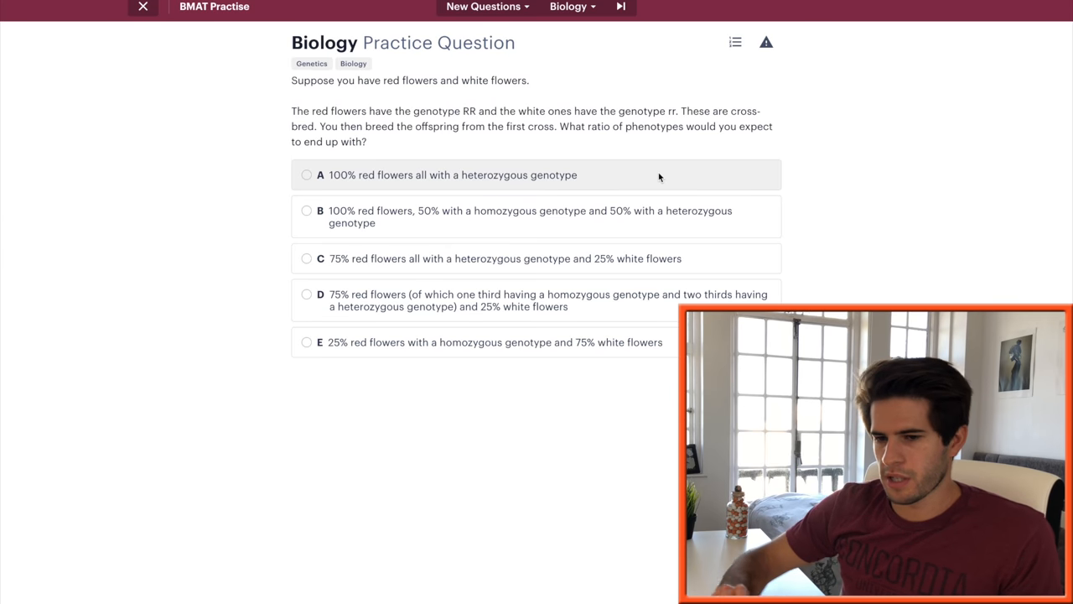
mouse_move(620, 258)
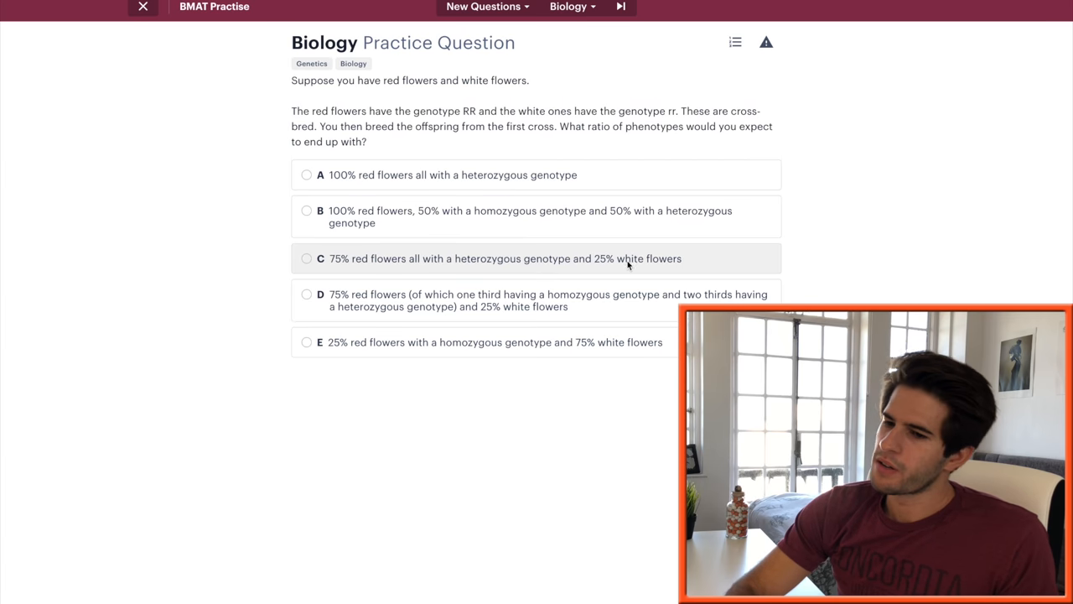
mouse_move(483, 269)
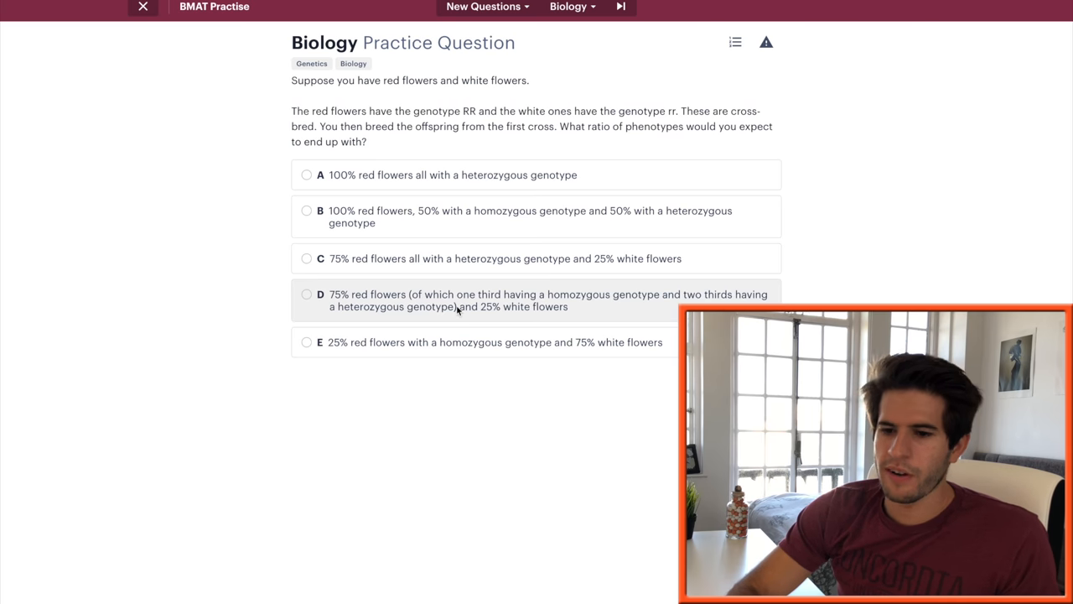
click(307, 294)
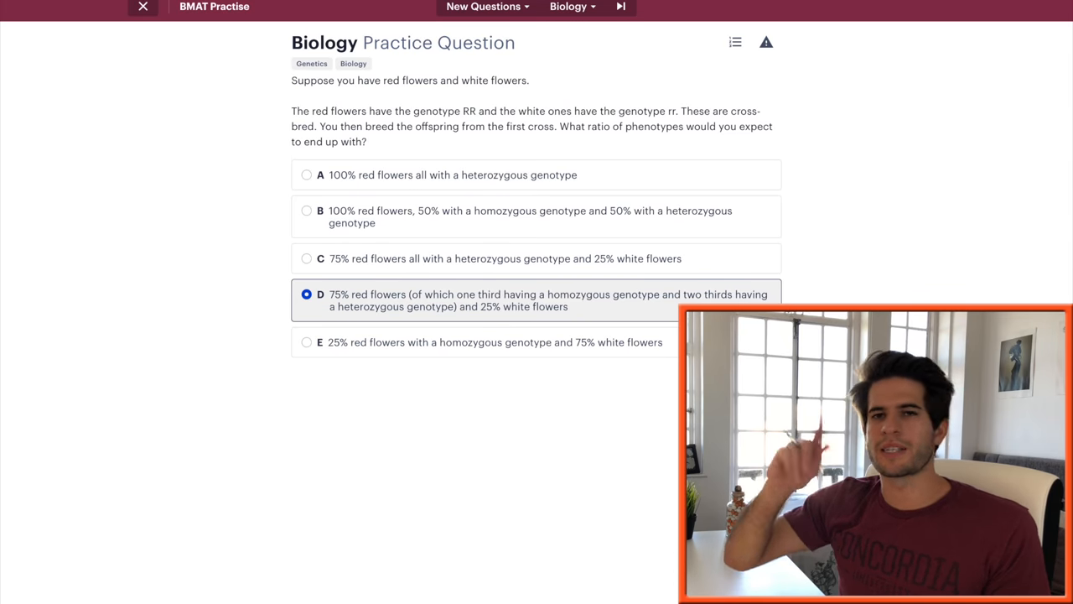
click(620, 7)
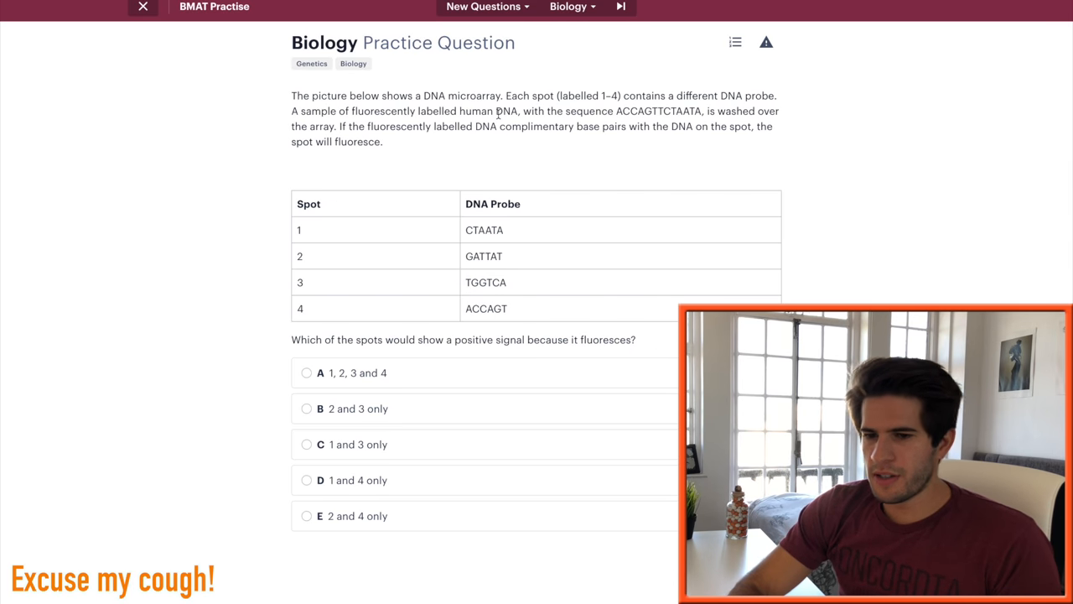
drag(422, 96, 503, 95)
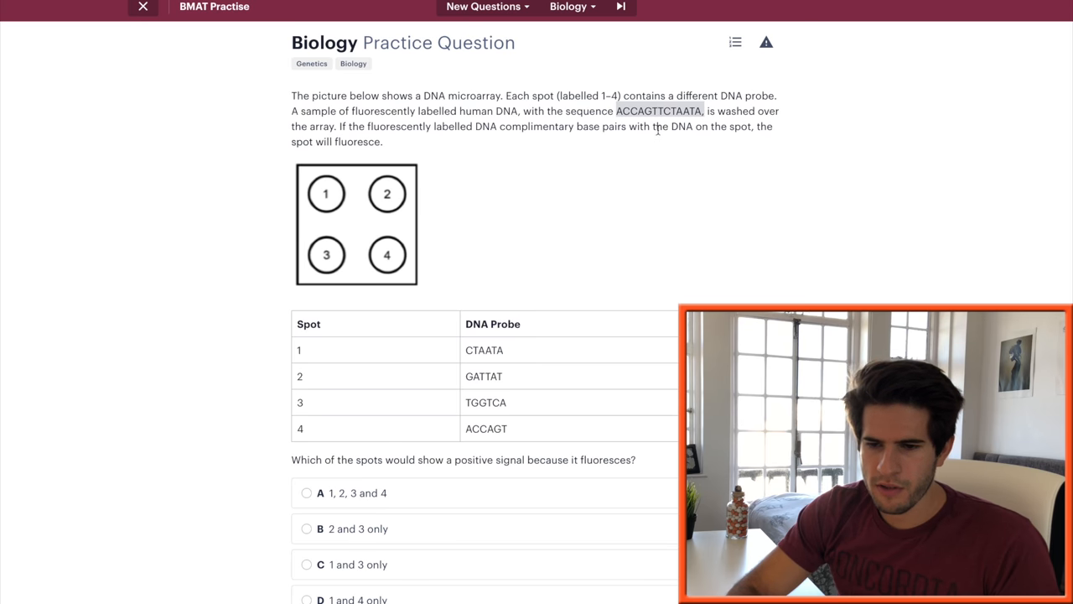
mouse_move(405, 141)
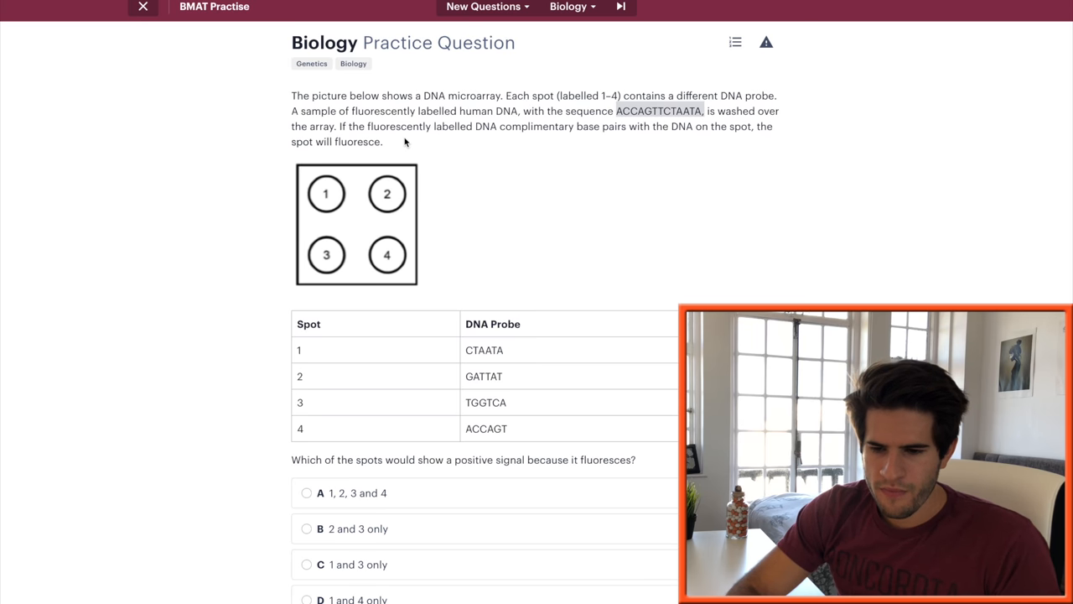
scroll(down, 3)
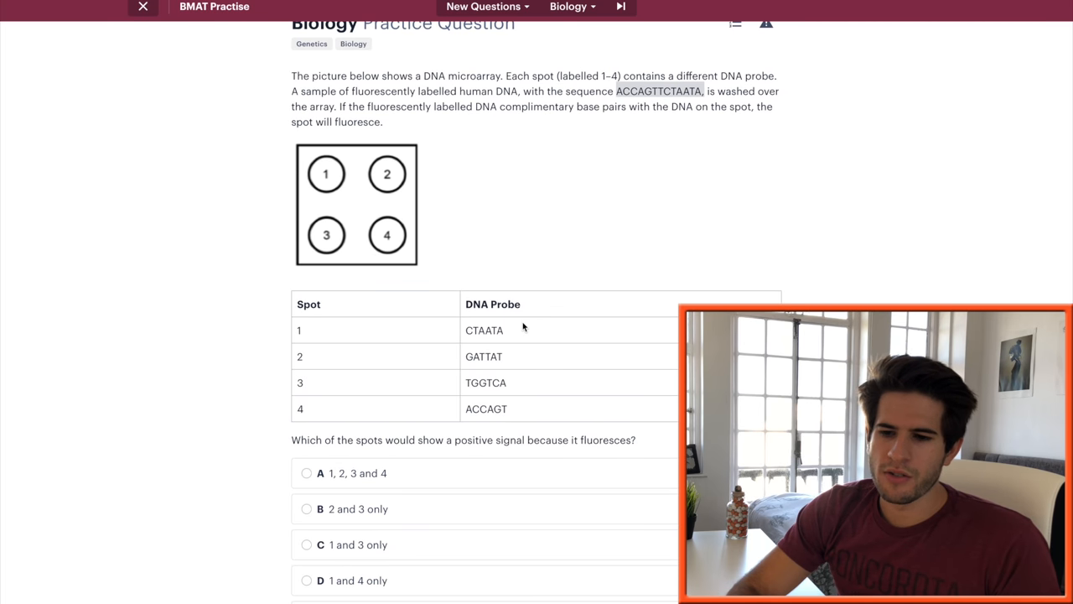
double_click(483, 330)
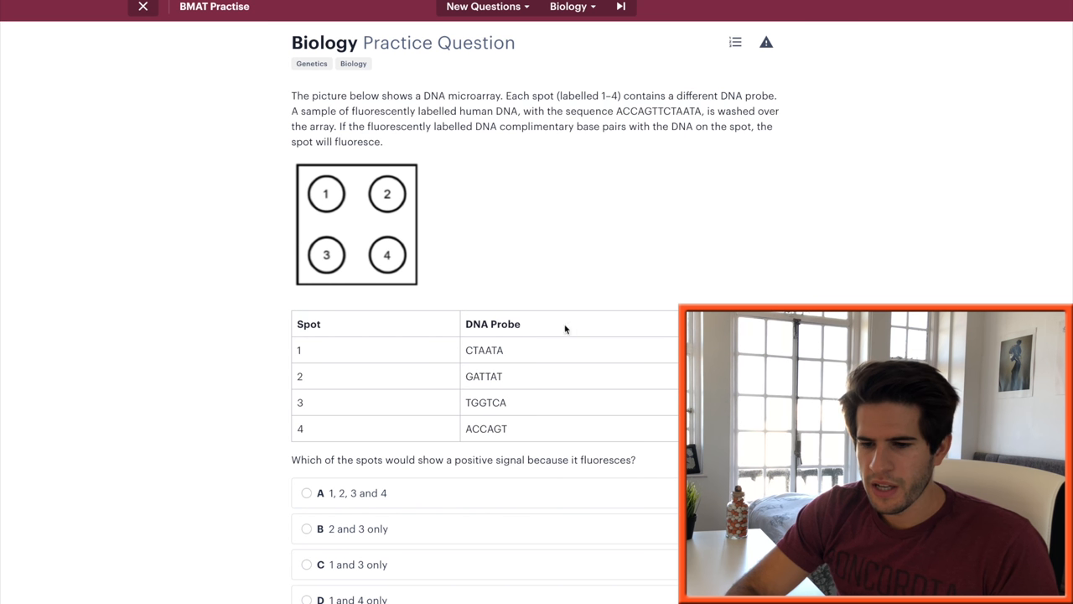
mouse_move(469, 380)
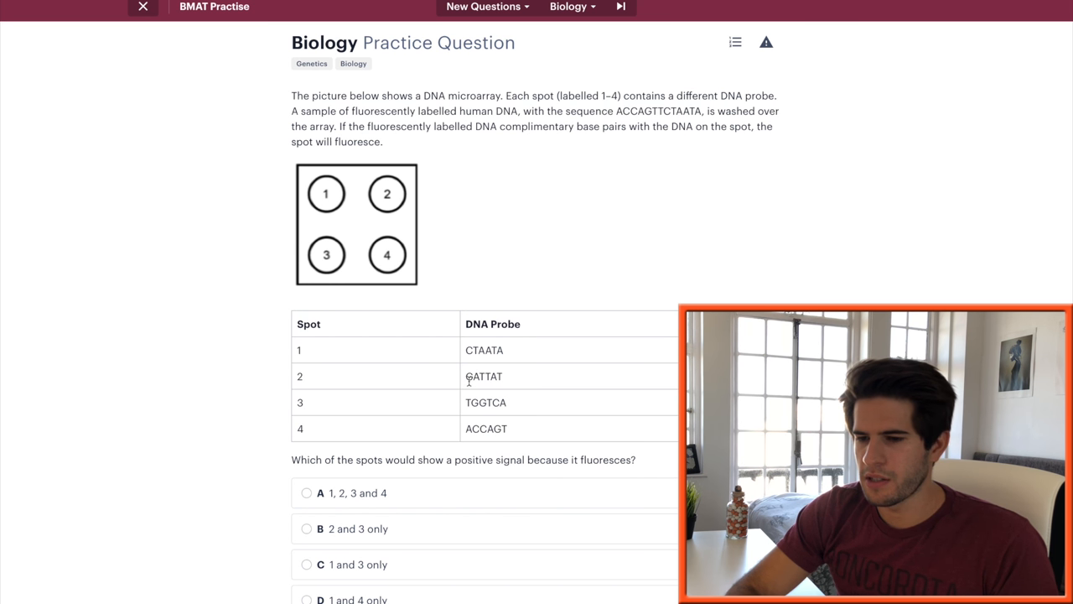
mouse_move(632, 154)
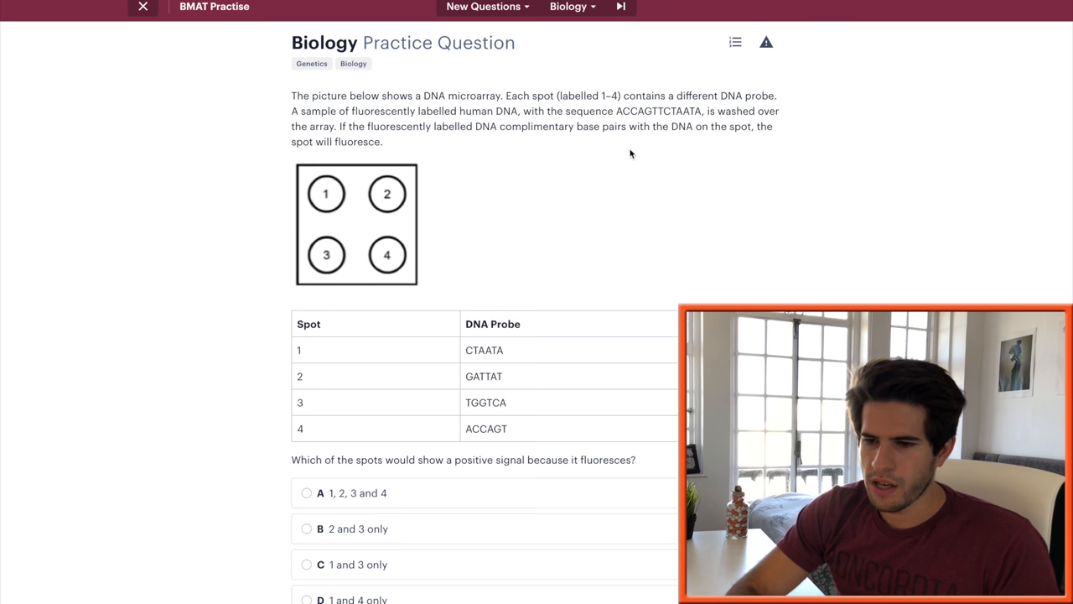
double_click(688, 111)
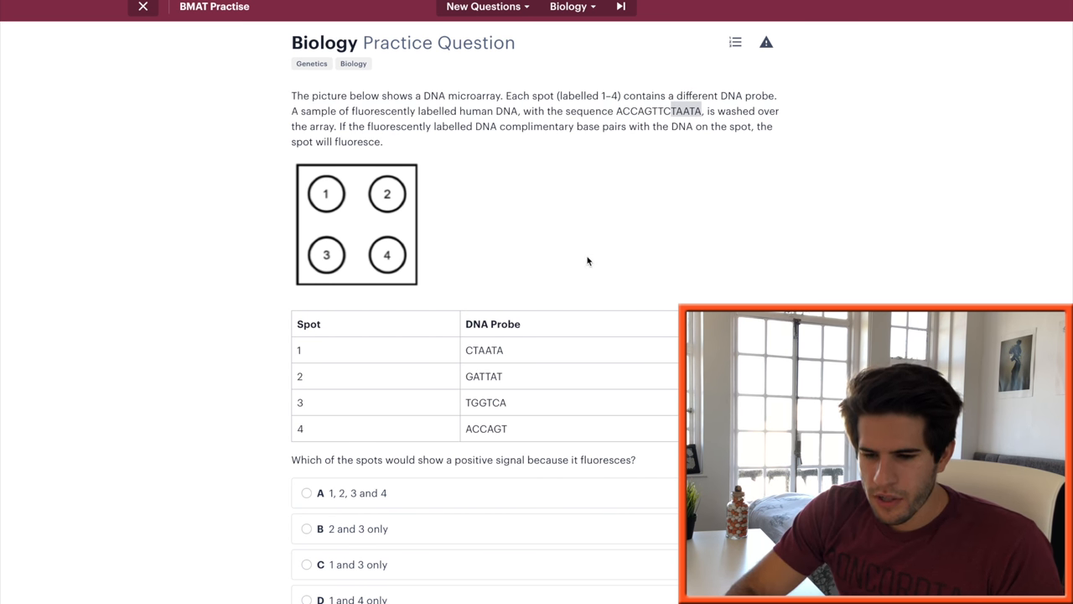
mouse_move(482, 415)
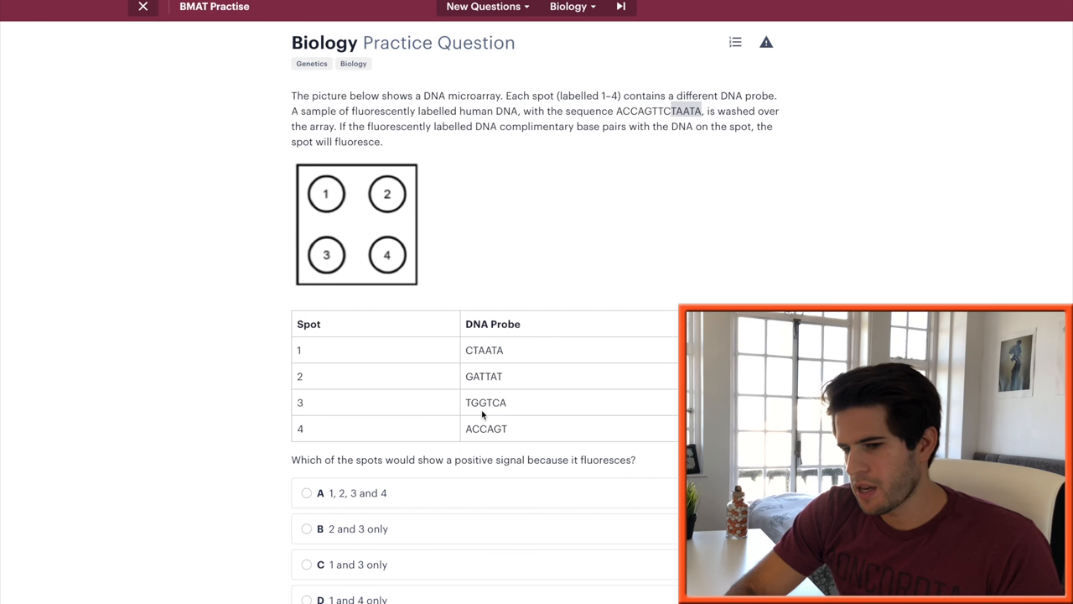
mouse_move(665, 166)
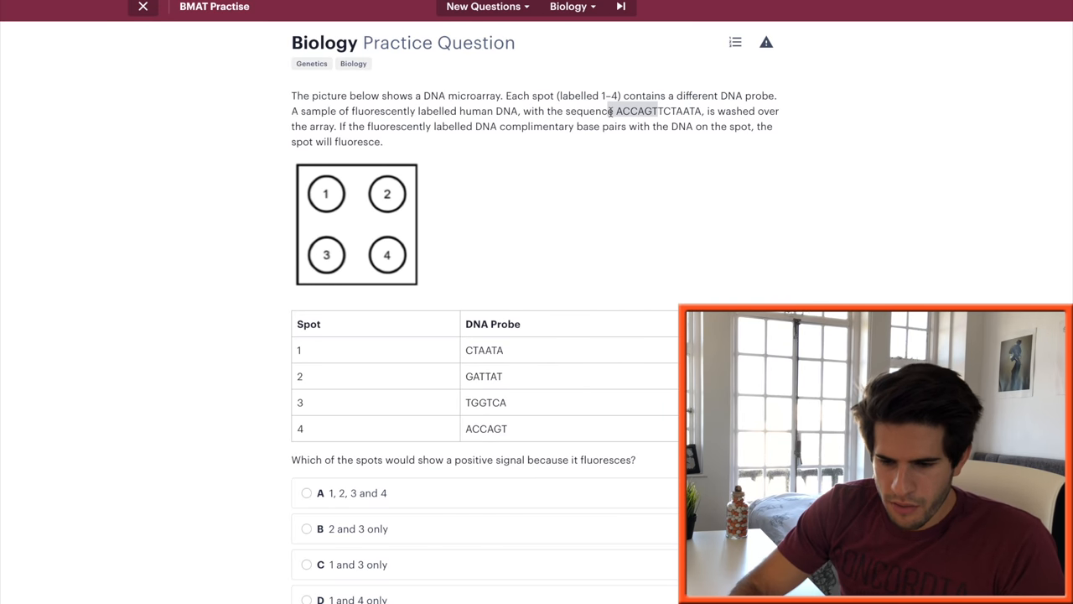
Answer the exhalation ventilation question with B, '2 and 3 only'
click(307, 462)
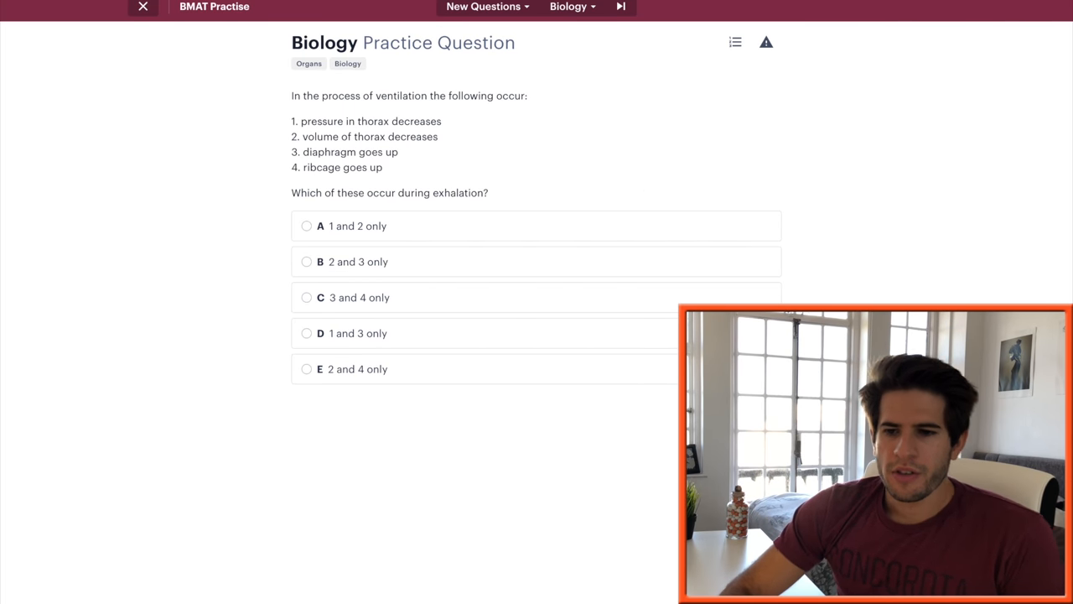
mouse_move(480, 141)
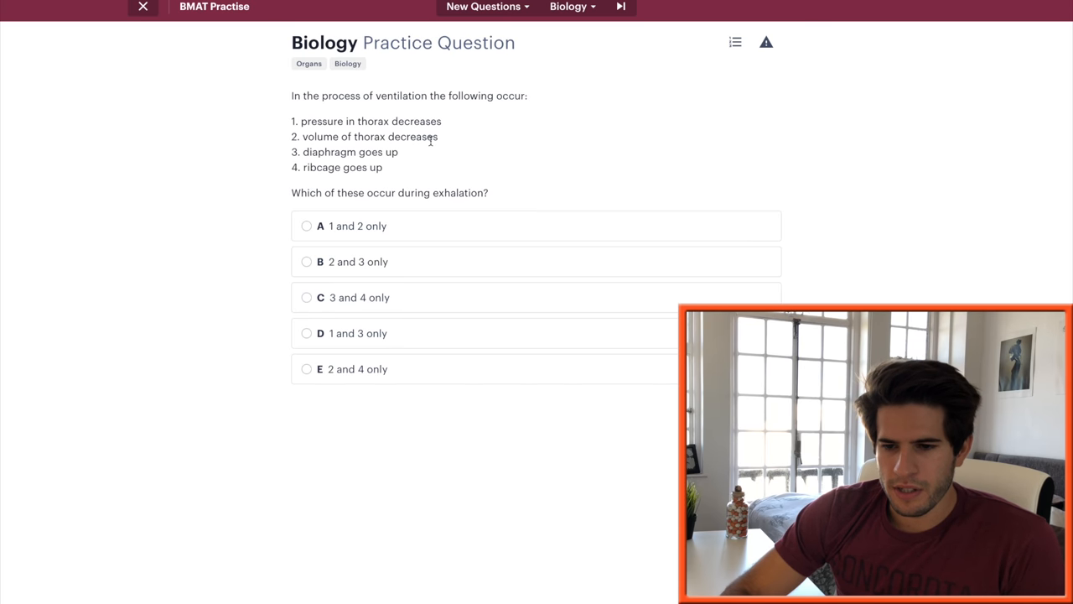
mouse_move(394, 166)
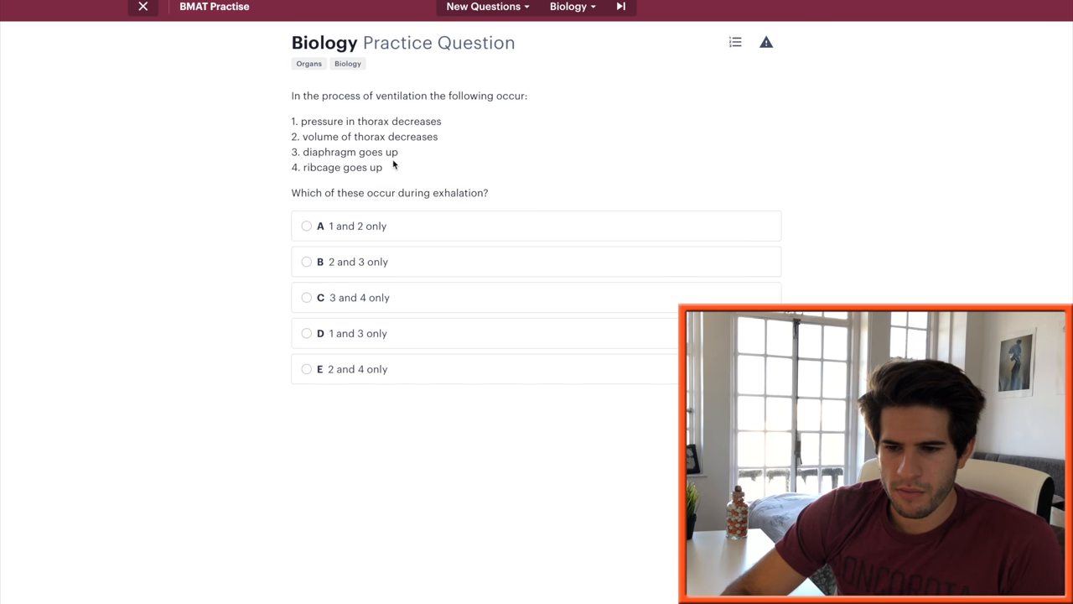
mouse_move(435, 197)
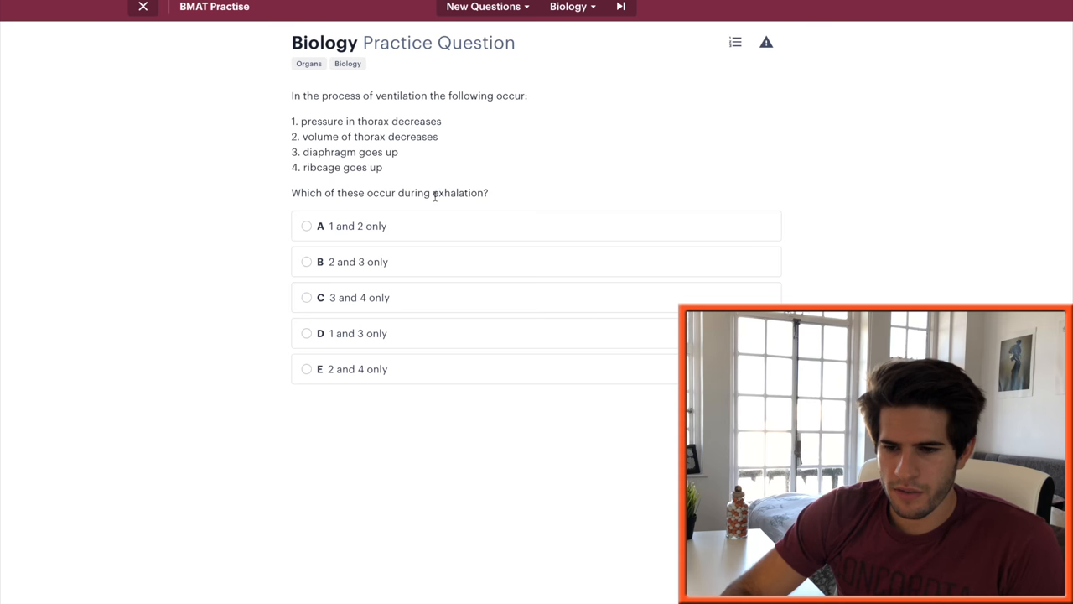
mouse_move(610, 194)
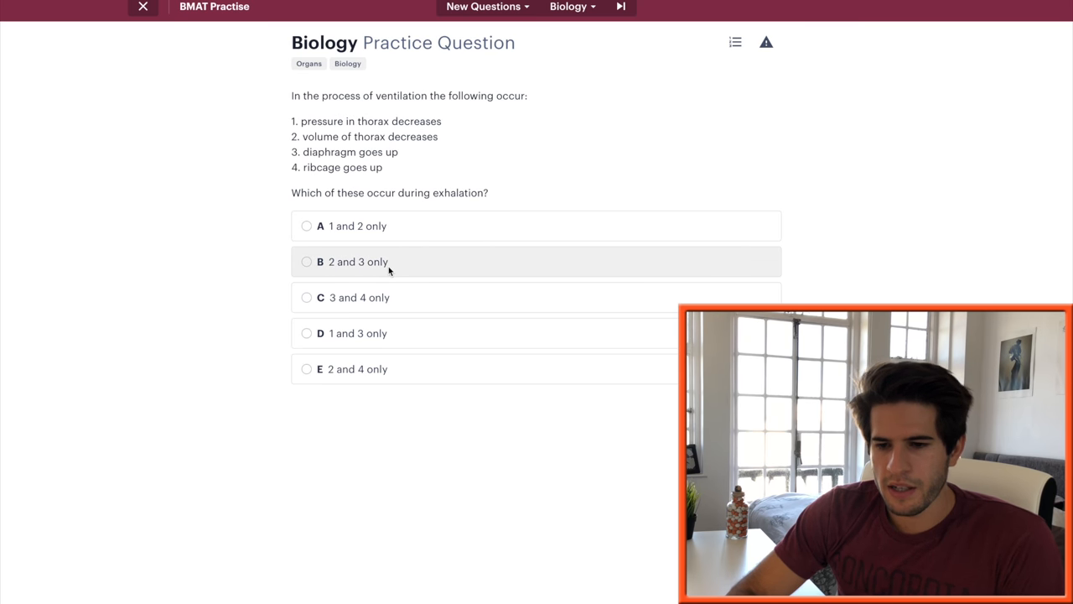
mouse_move(408, 161)
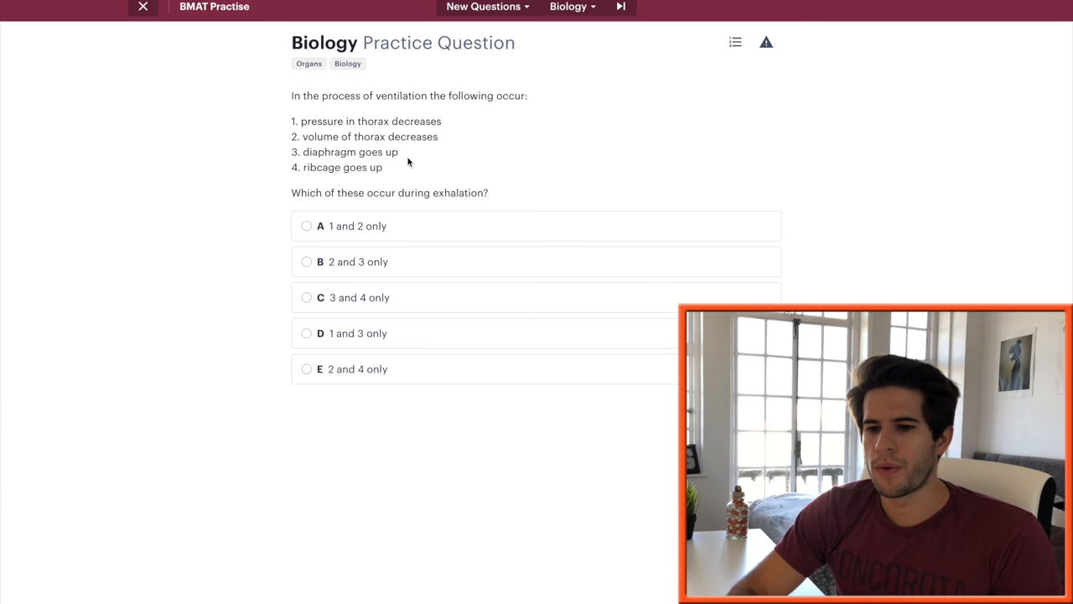
mouse_move(417, 163)
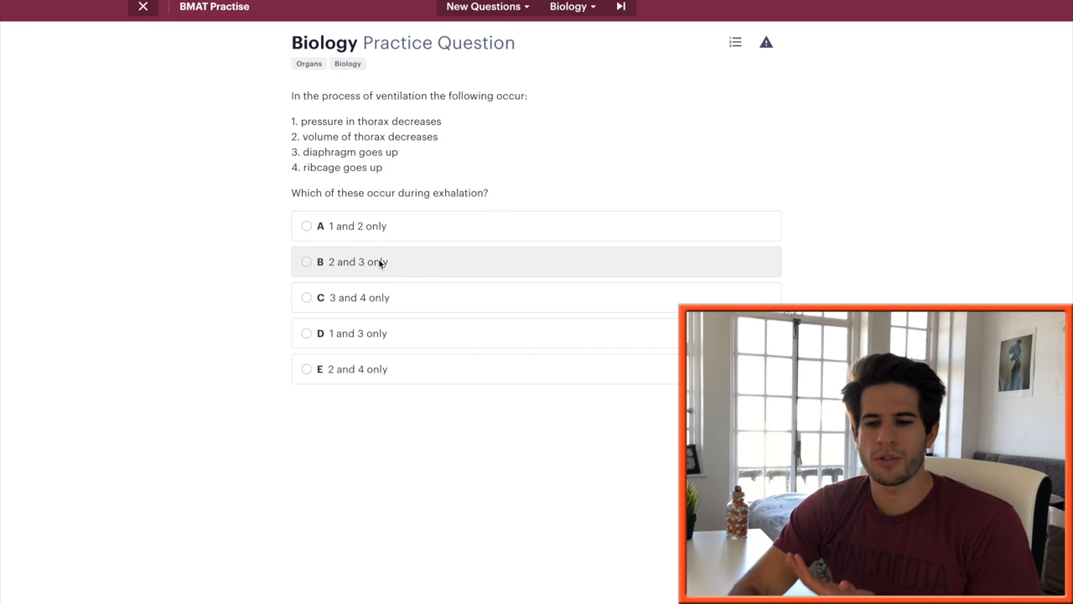
click(307, 262)
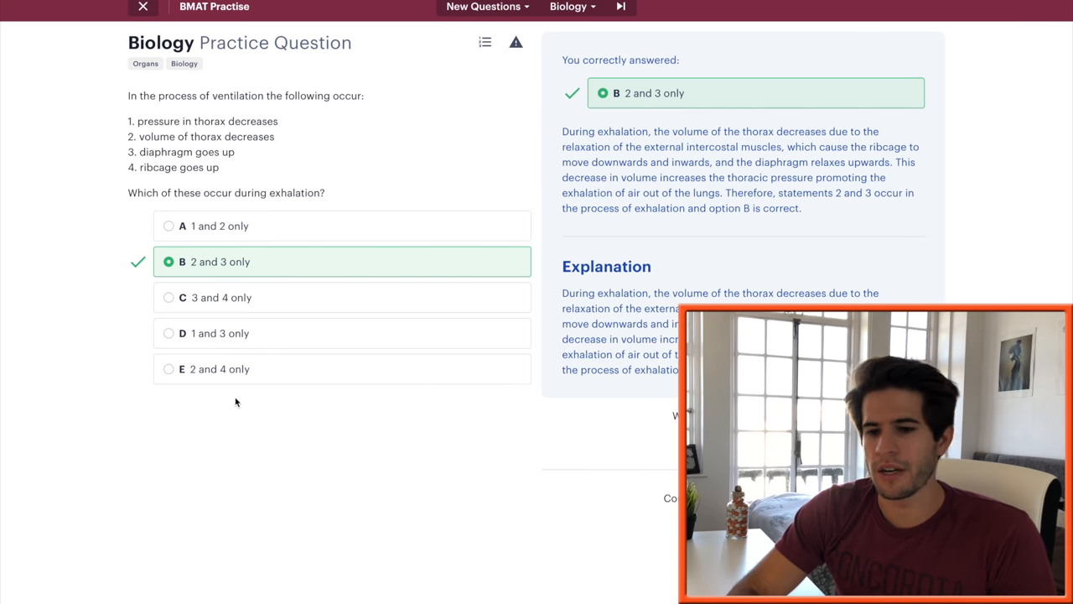
mouse_move(270, 263)
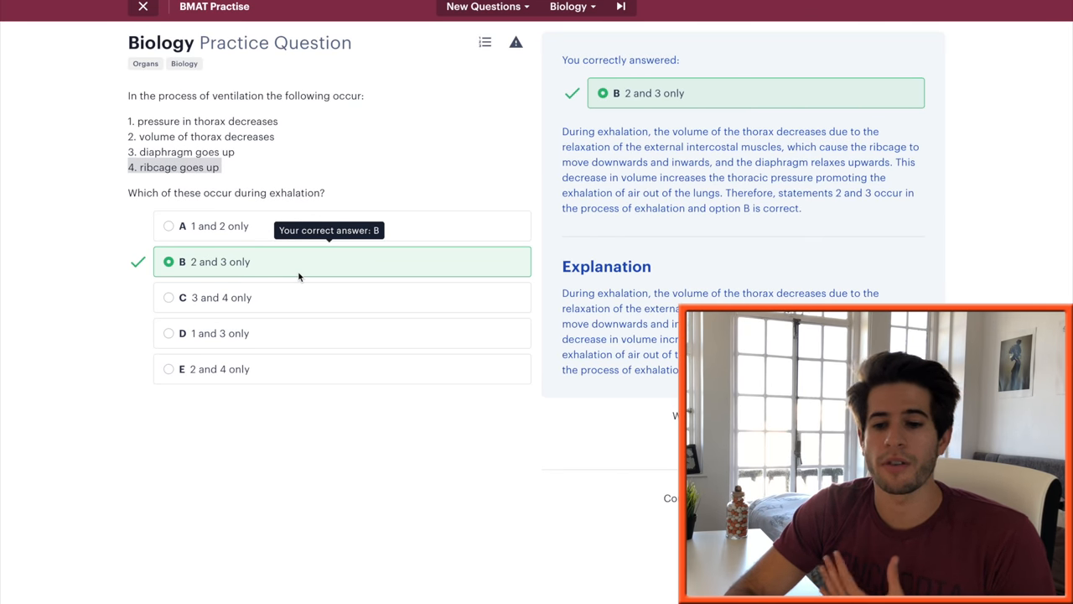
mouse_move(301, 208)
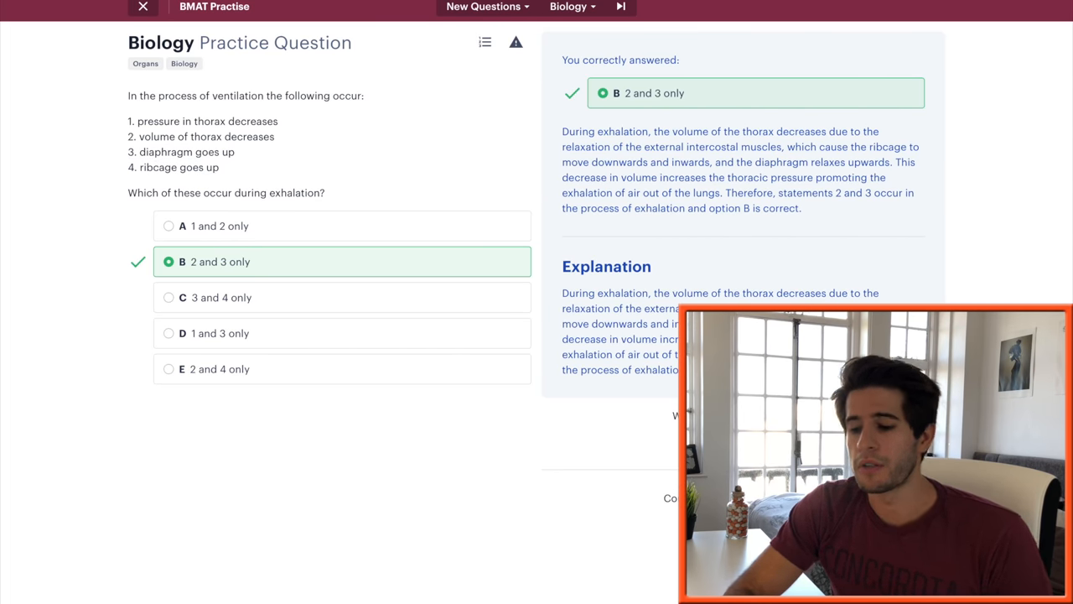
Answer Glycogen on the amino acids question, then E 'students 1 and 4 only' on the cell table
click(621, 7)
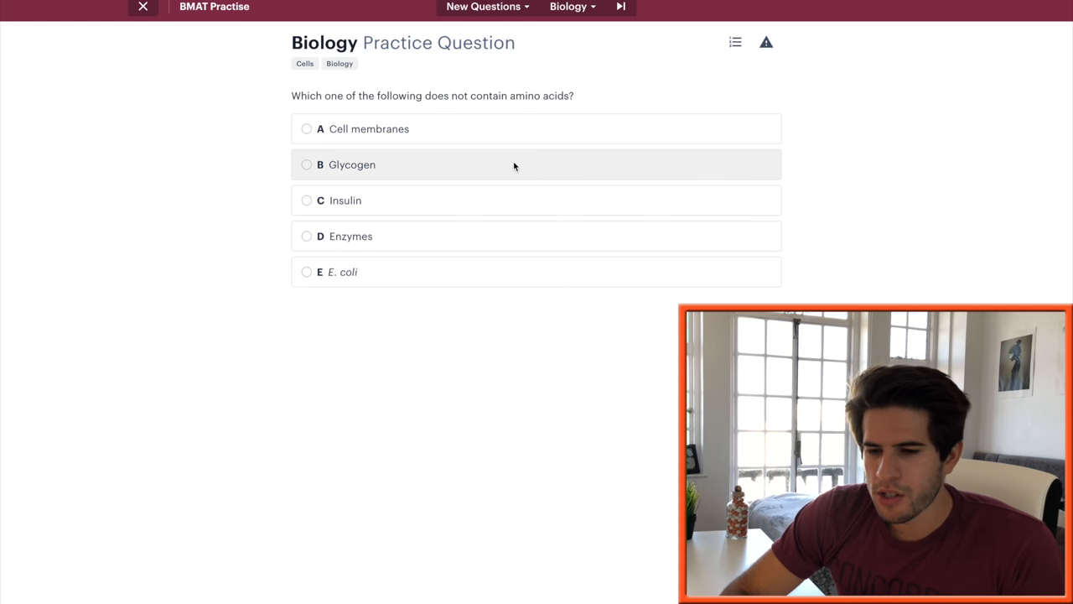
click(307, 165)
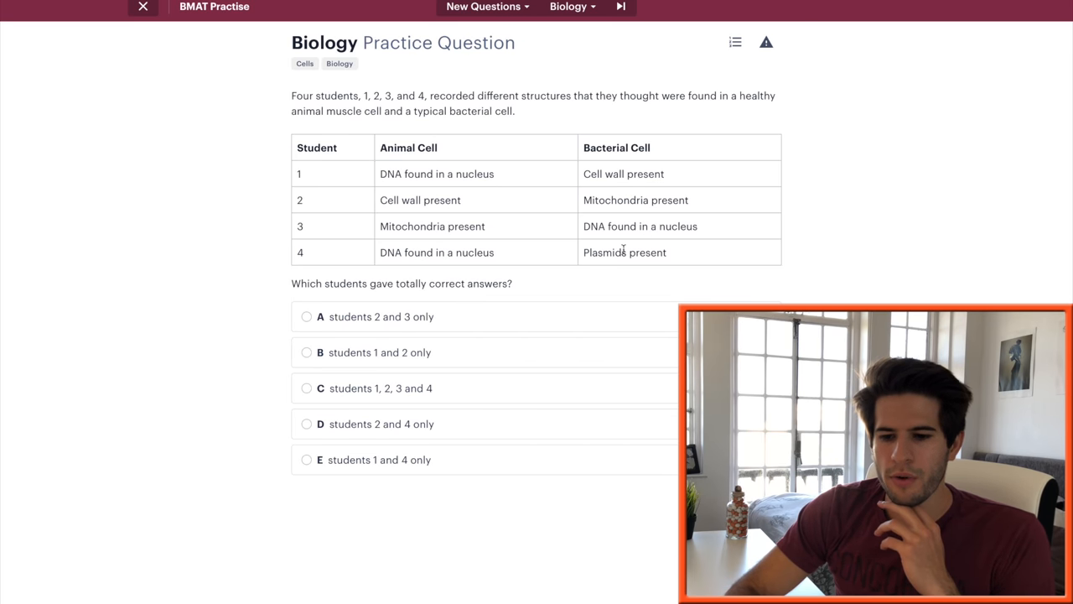
click(307, 459)
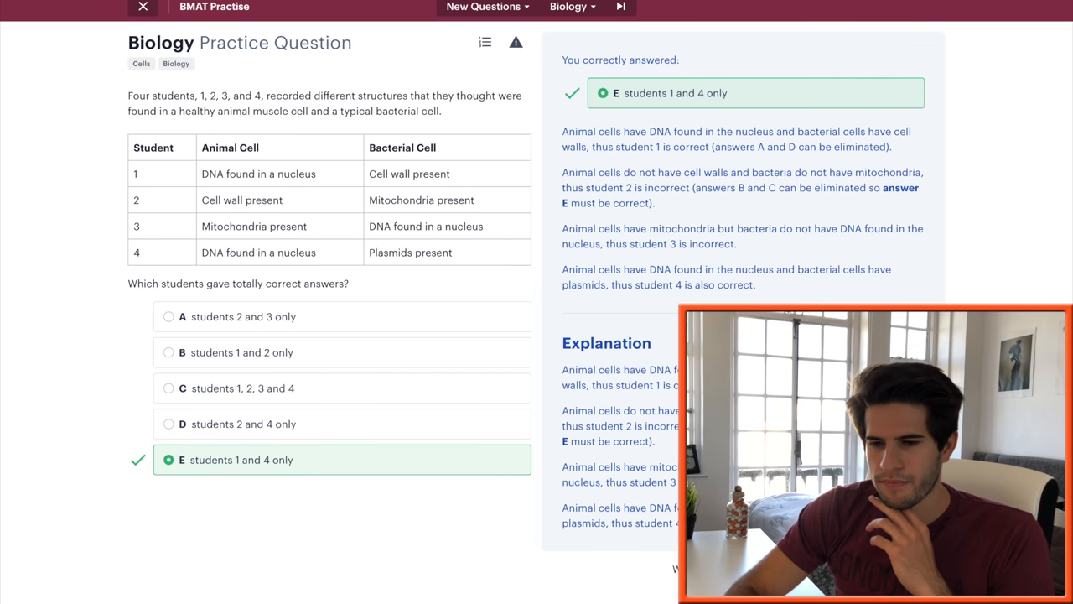
Answer B (tRNA; polypeptide) on the rough ER question and advance to the dihybrid cross
click(620, 7)
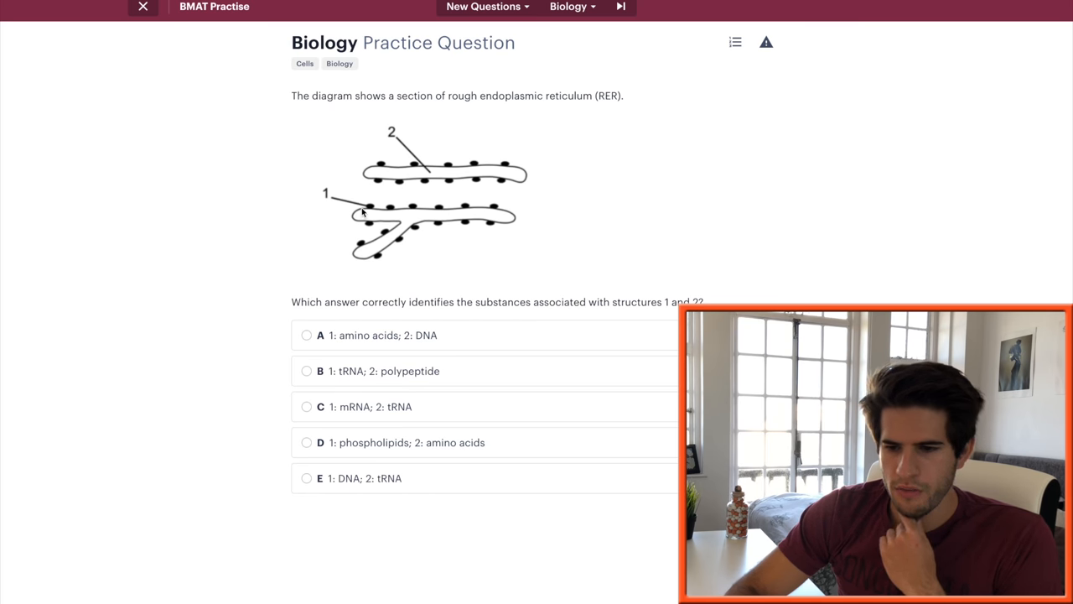
mouse_move(376, 291)
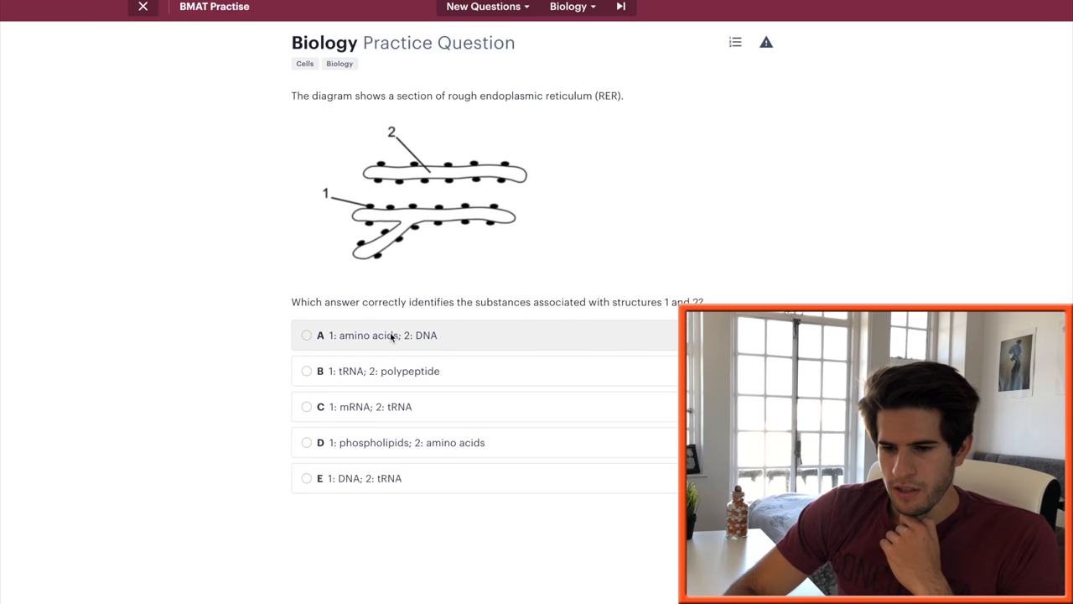
mouse_move(368, 371)
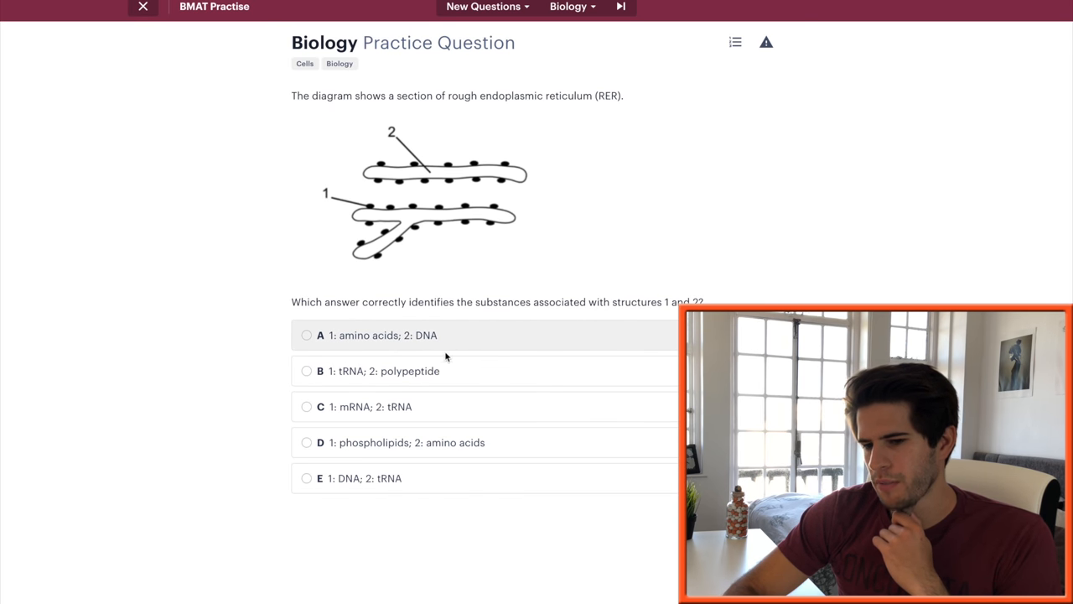
mouse_move(411, 371)
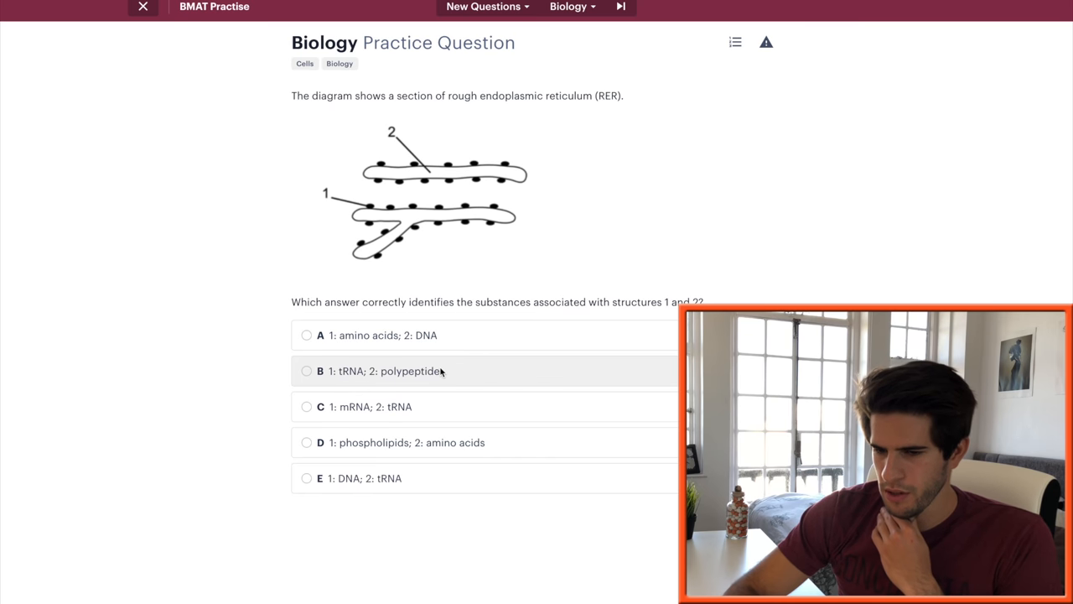
click(307, 370)
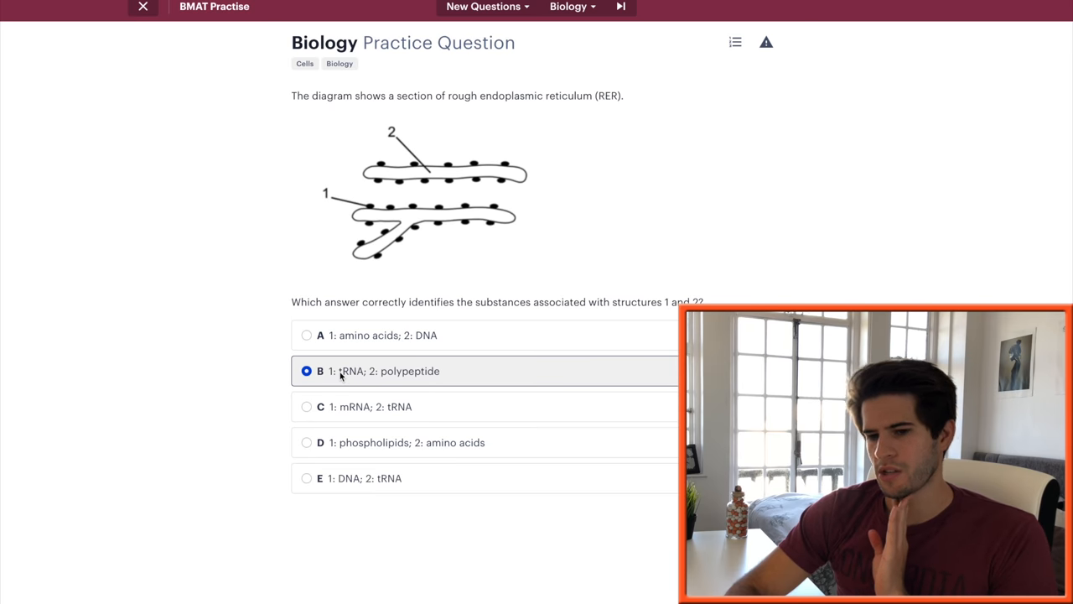
mouse_move(452, 397)
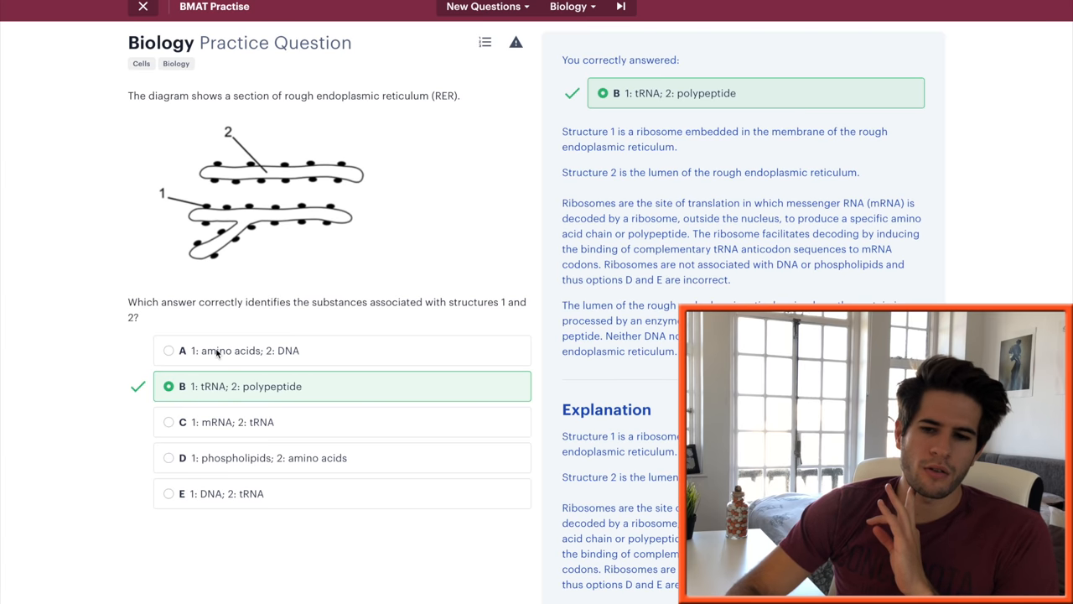
mouse_move(212, 202)
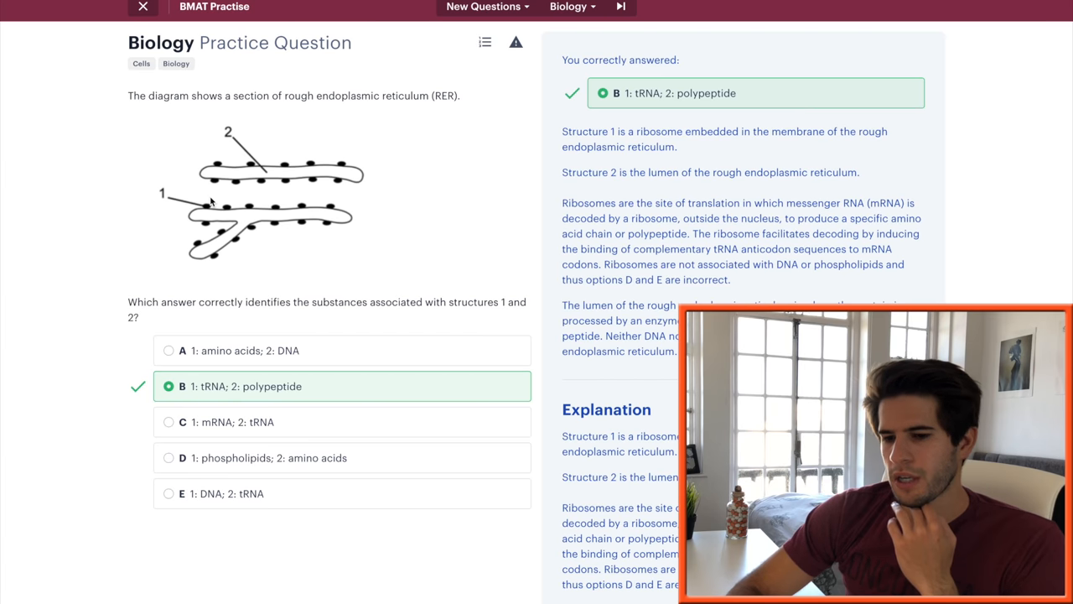
mouse_move(290, 351)
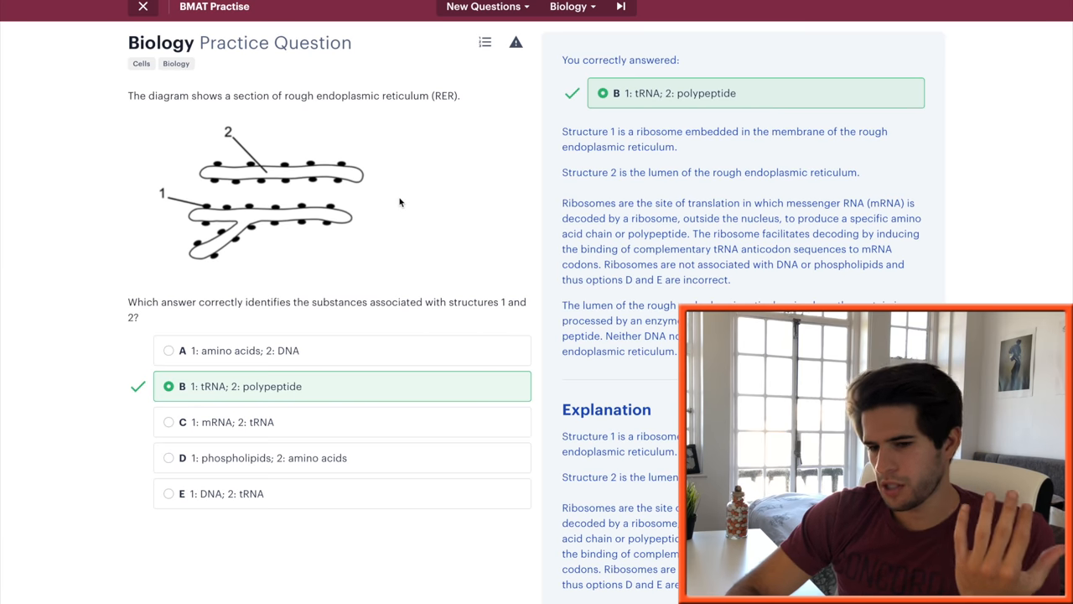
mouse_move(505, 300)
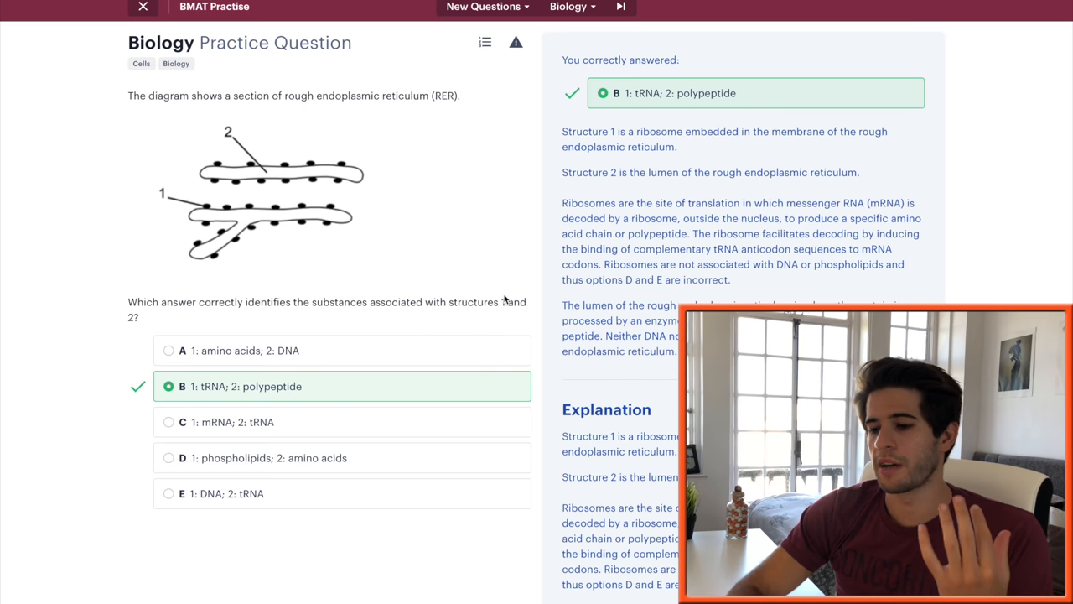
click(621, 7)
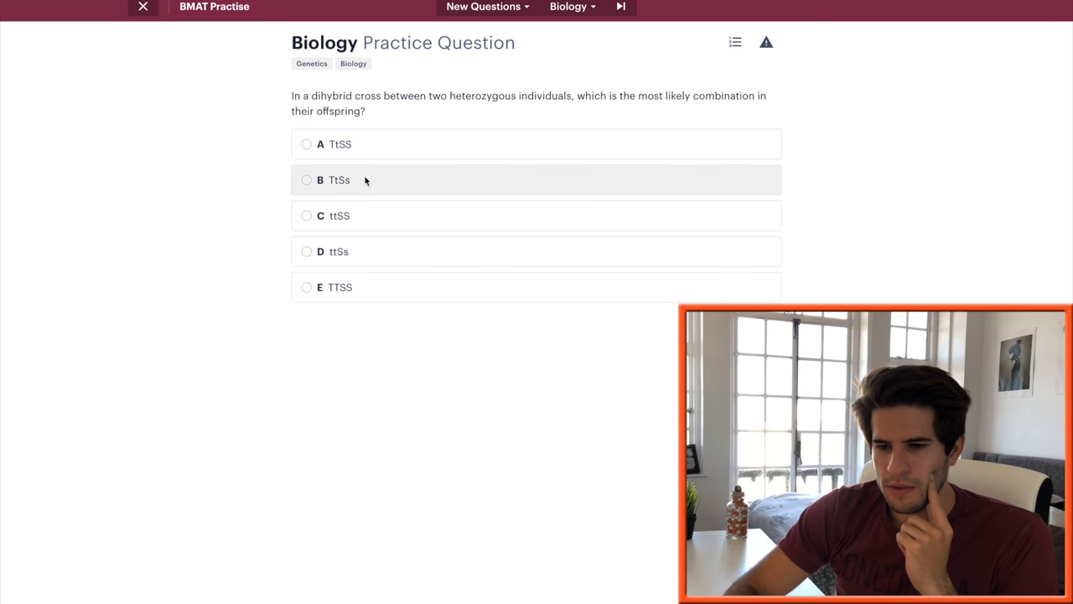
Answer B (TtSs) on the dihybrid cross and B '3 only' on random processes
click(339, 179)
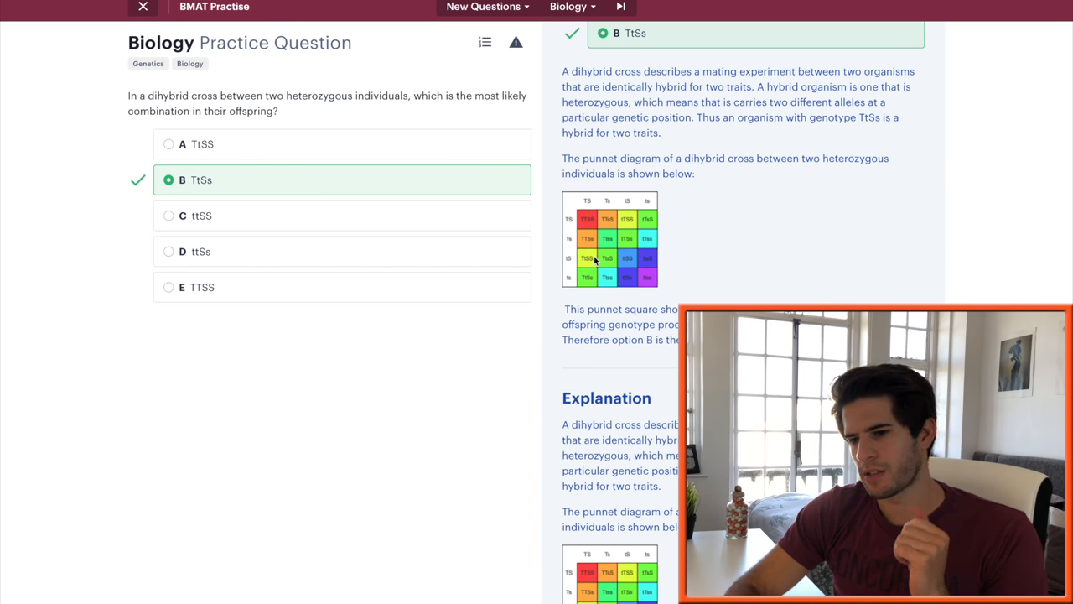
scroll(down, 3)
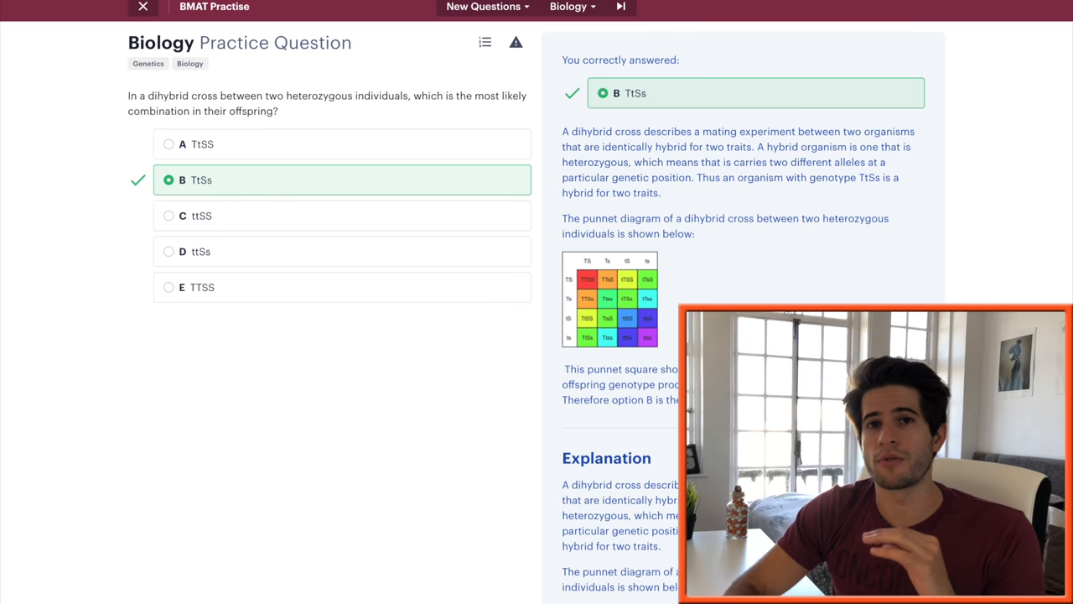
click(620, 7)
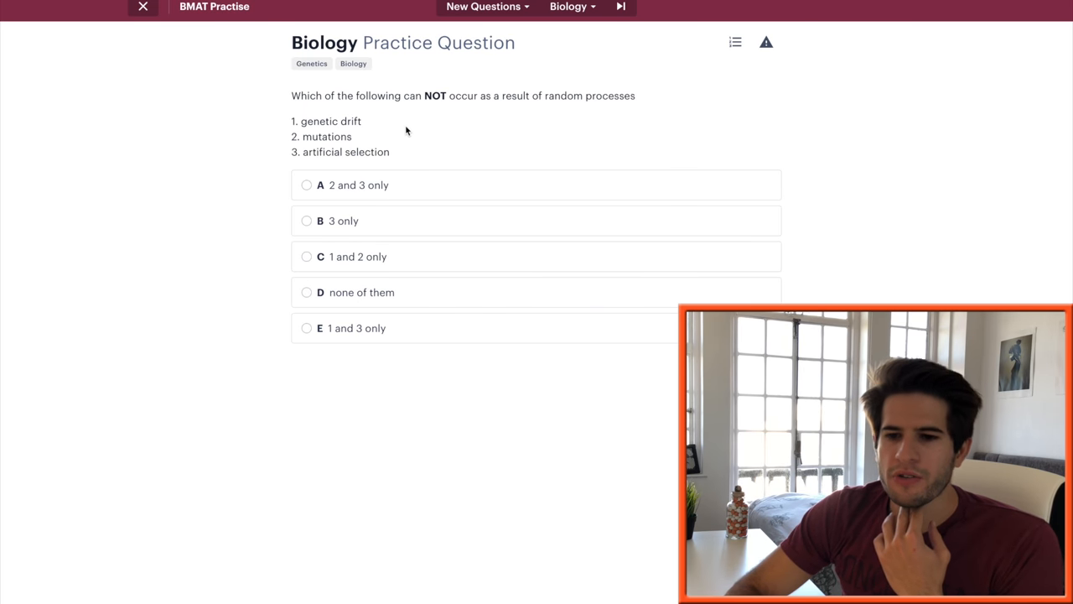
double_click(325, 121)
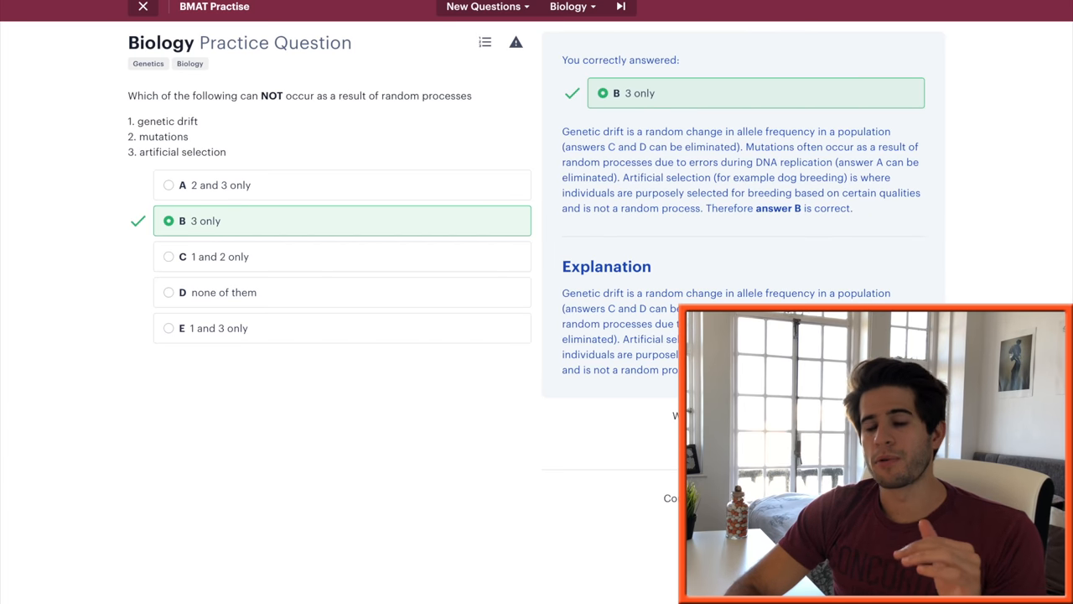
click(620, 7)
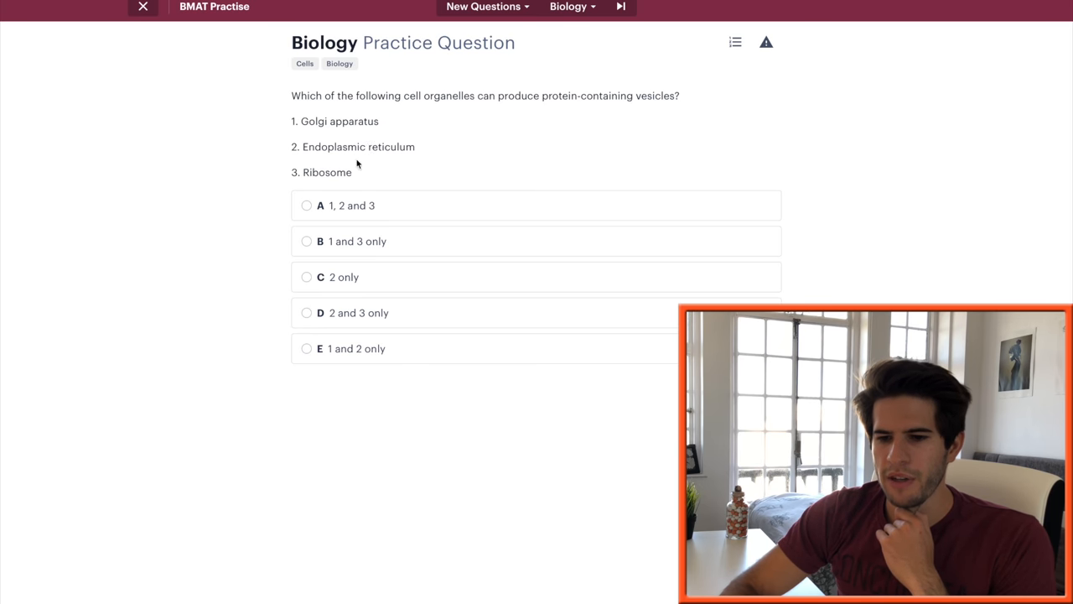
Answer D (BBWW x bbww) on the BbWw cross, then pick D on reproduction
click(336, 348)
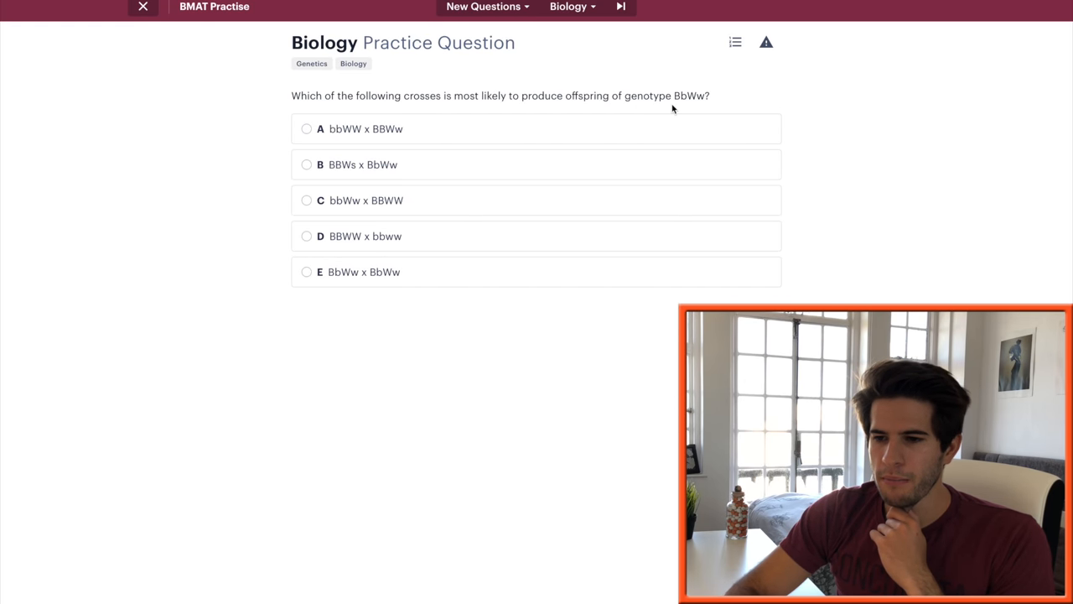
click(307, 235)
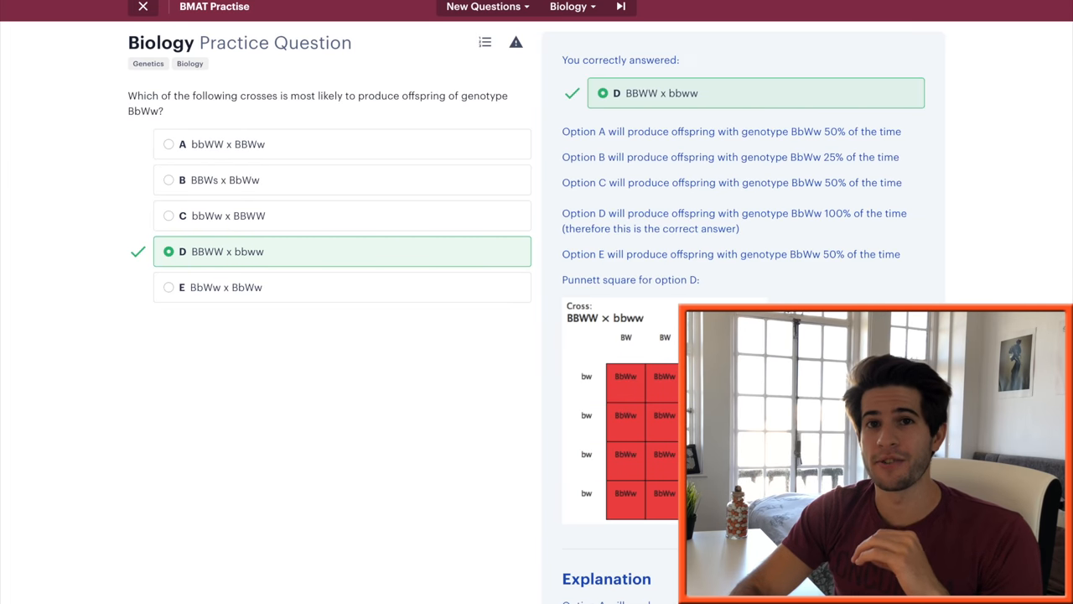
click(620, 6)
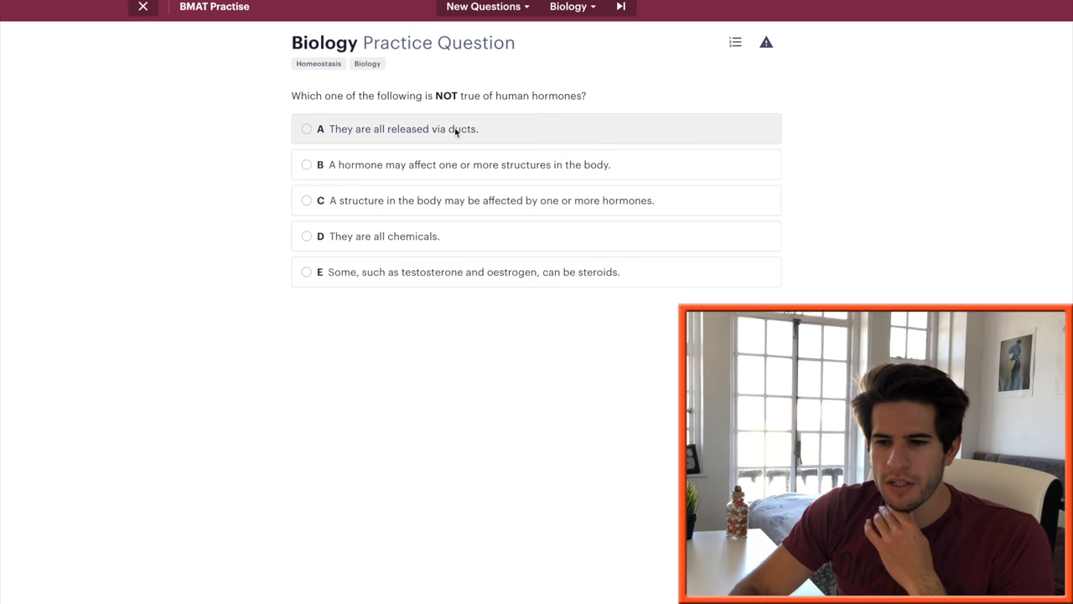
click(307, 129)
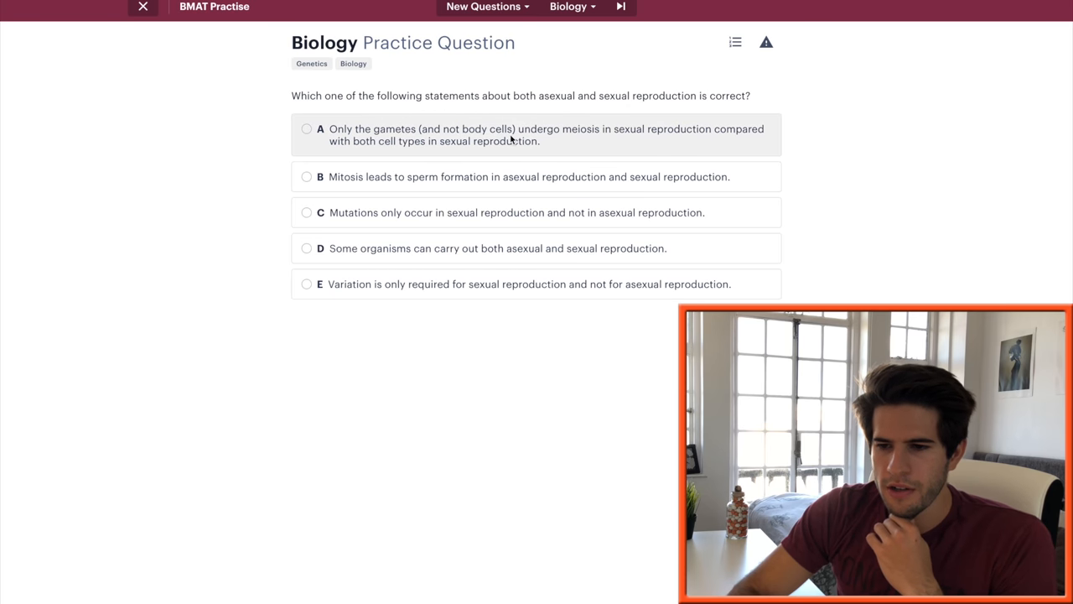
mouse_move(595, 140)
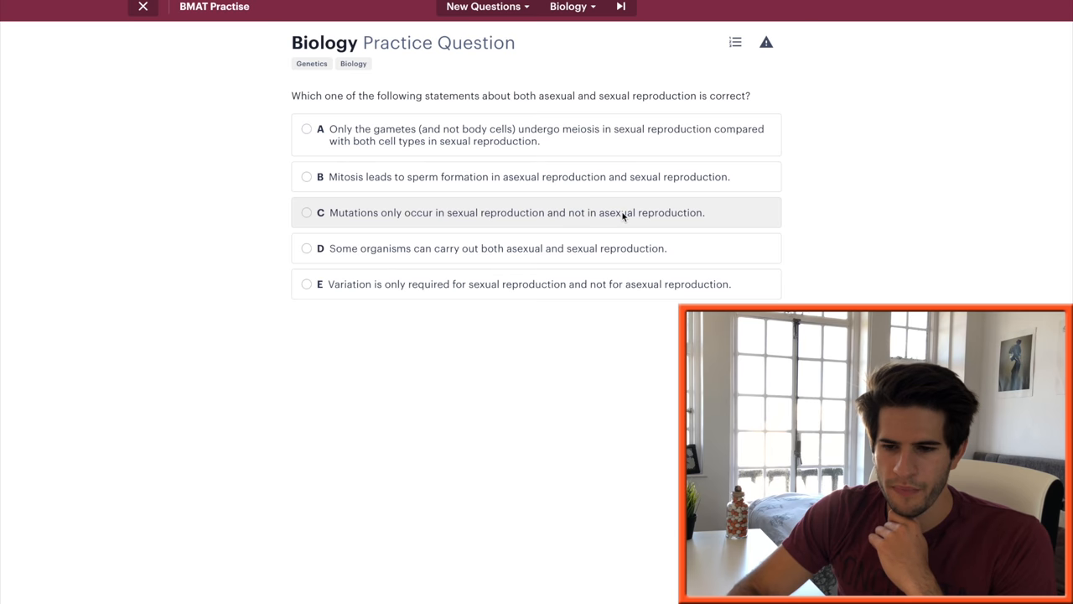
mouse_move(539, 248)
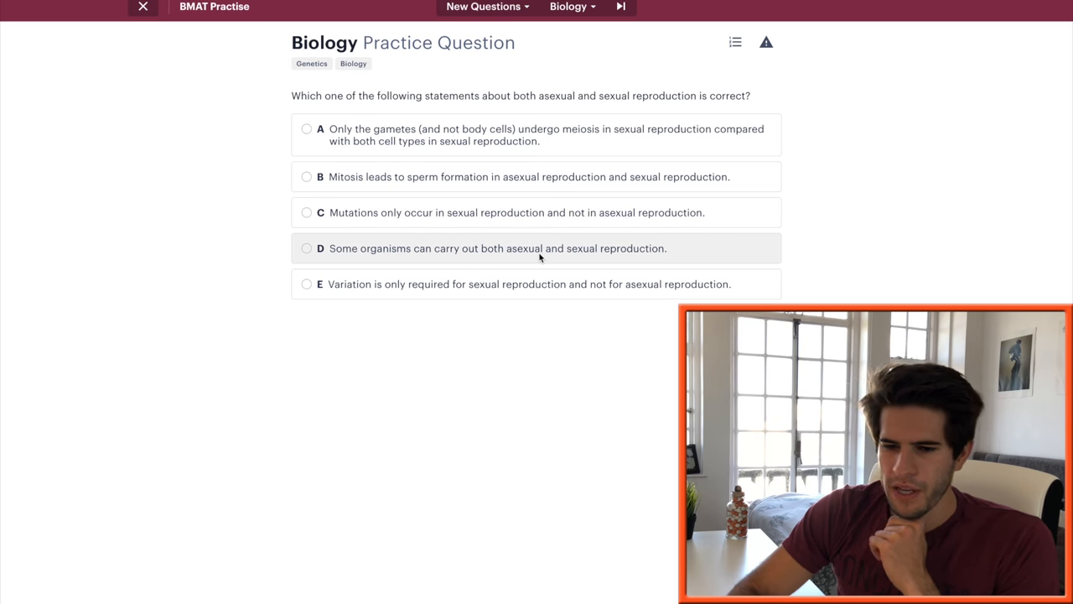
click(307, 248)
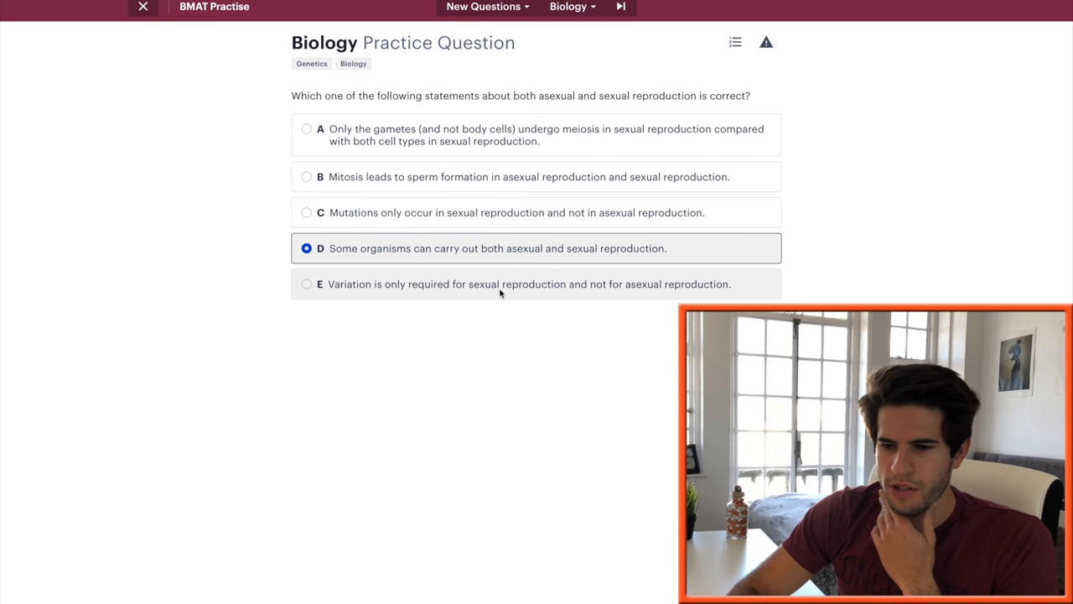
mouse_move(599, 291)
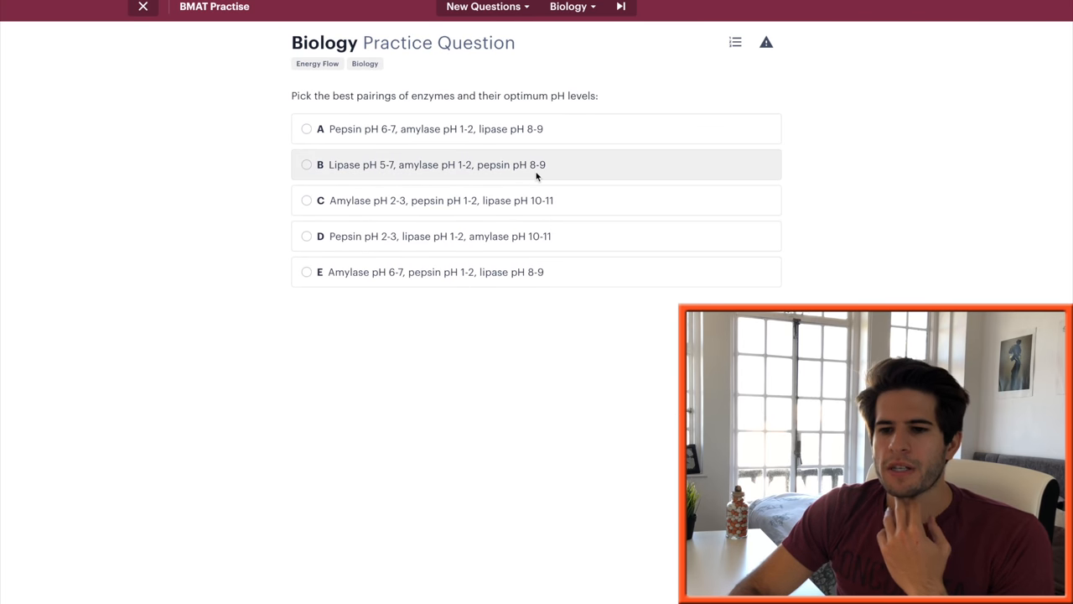
mouse_move(443, 113)
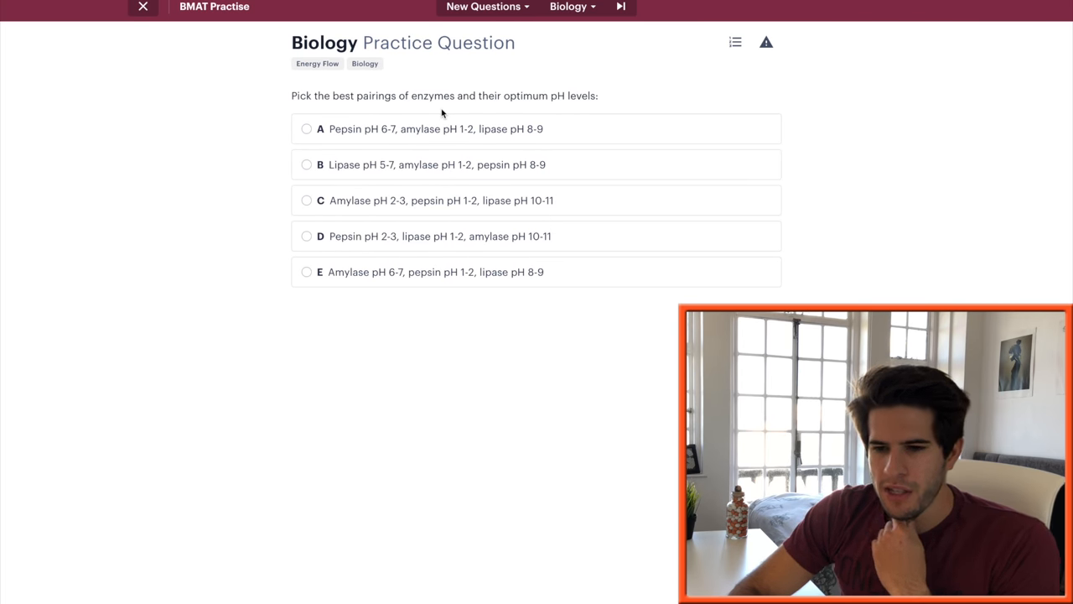
mouse_move(375, 130)
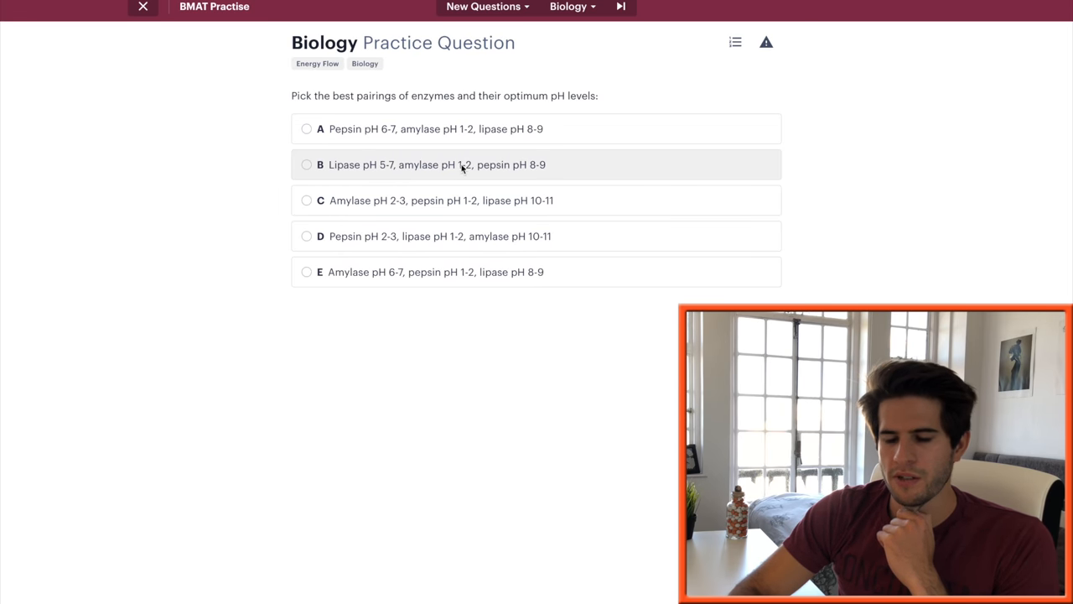
mouse_move(445, 165)
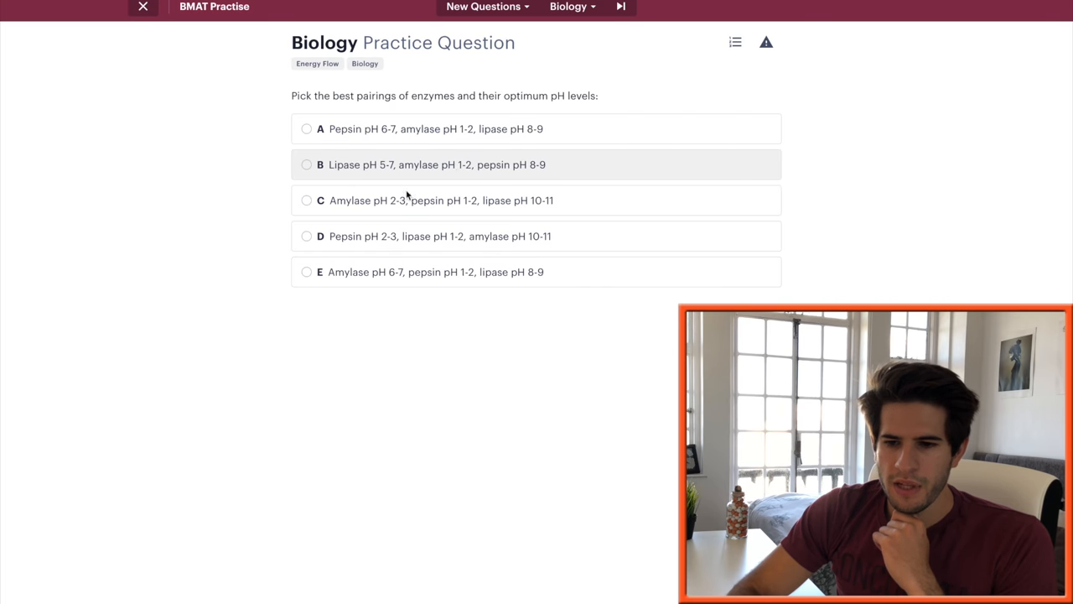
mouse_move(339, 244)
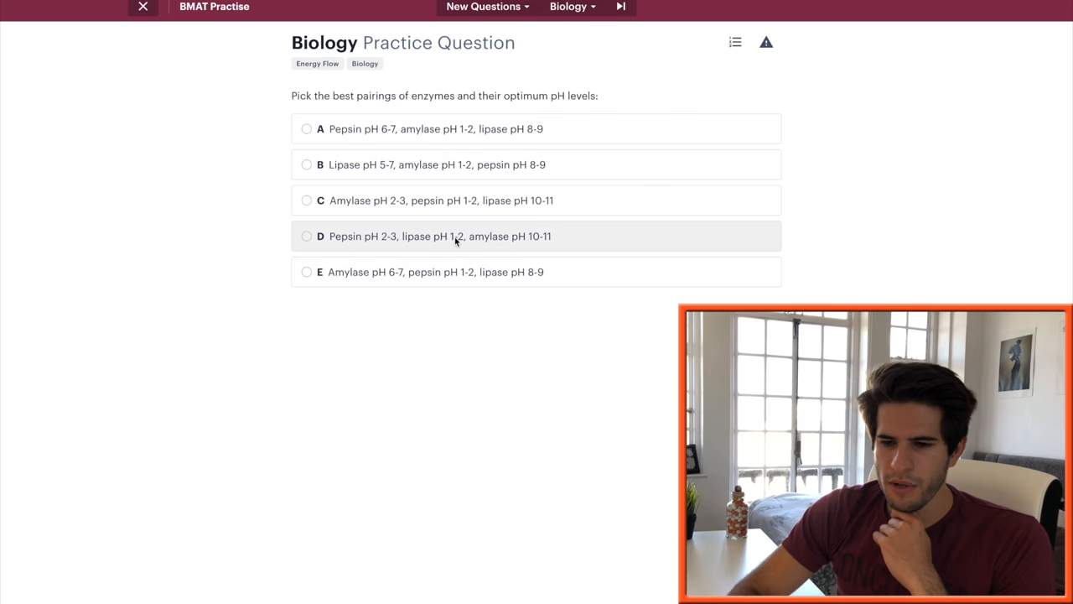
mouse_move(364, 292)
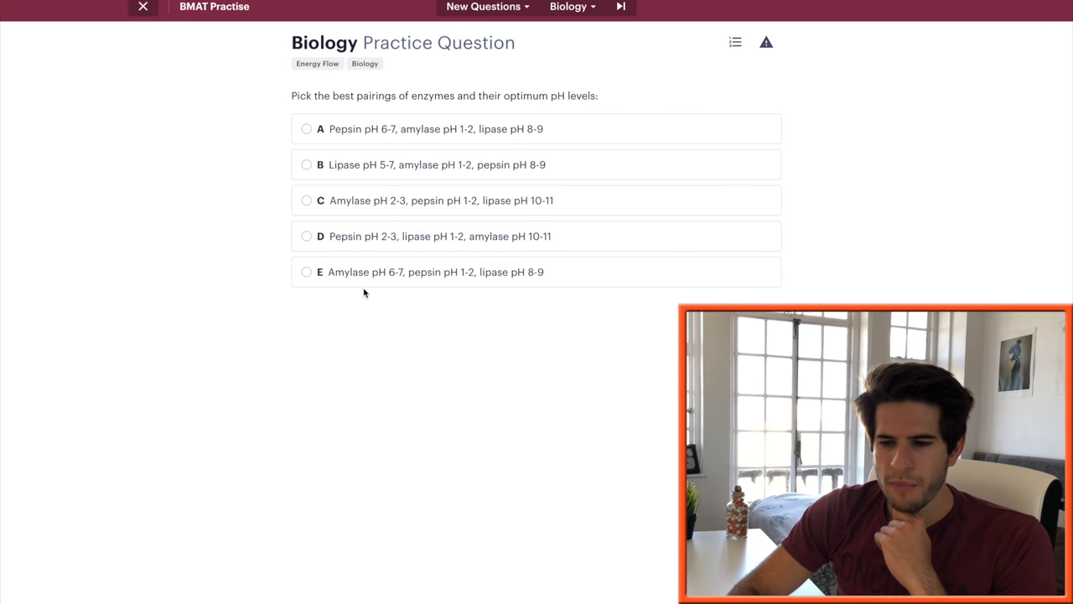
mouse_move(381, 271)
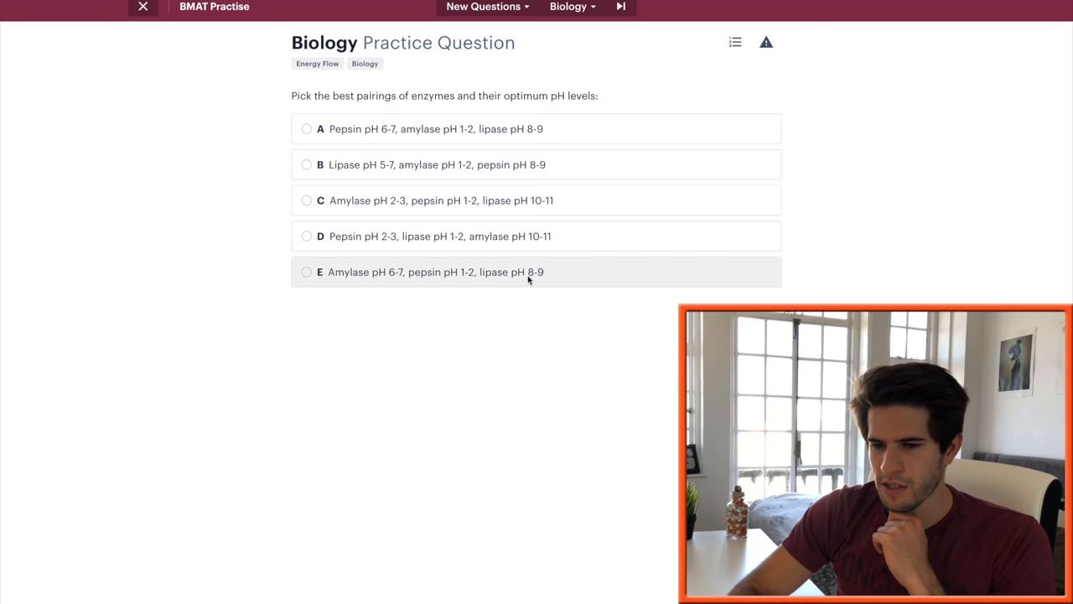
Submit E (amylase pH 6-7, pepsin pH 1-2, lipase pH 8-9) for enzyme optimum pH
click(306, 271)
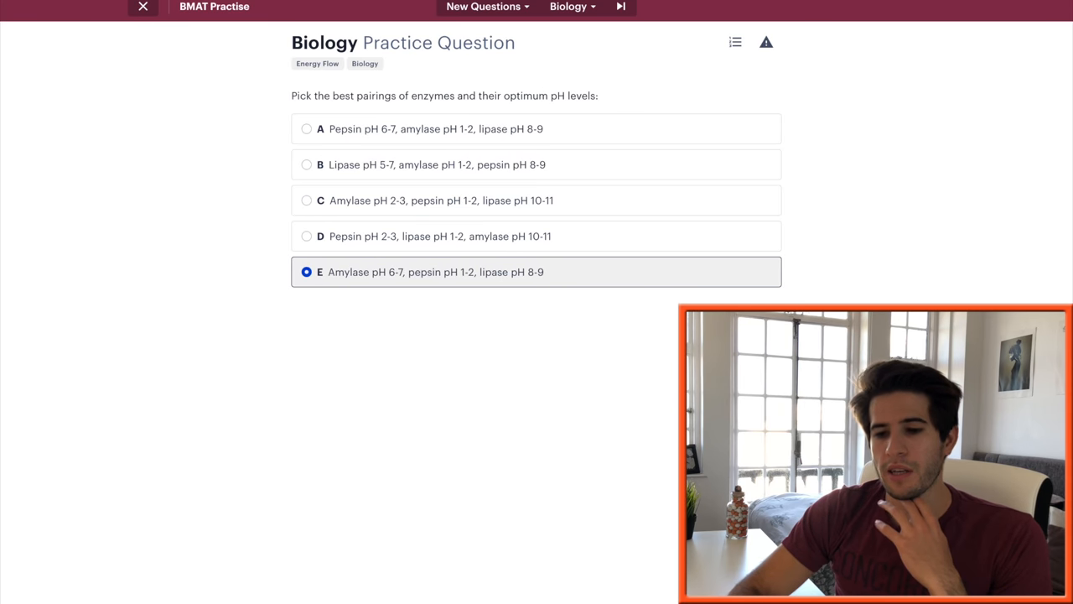
click(536, 271)
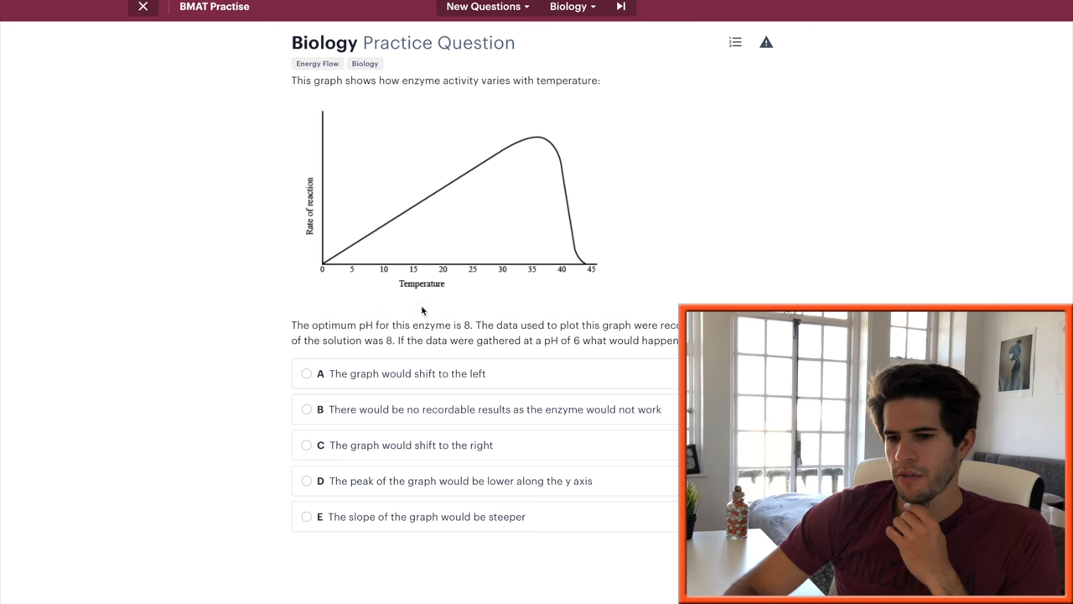
mouse_move(522, 269)
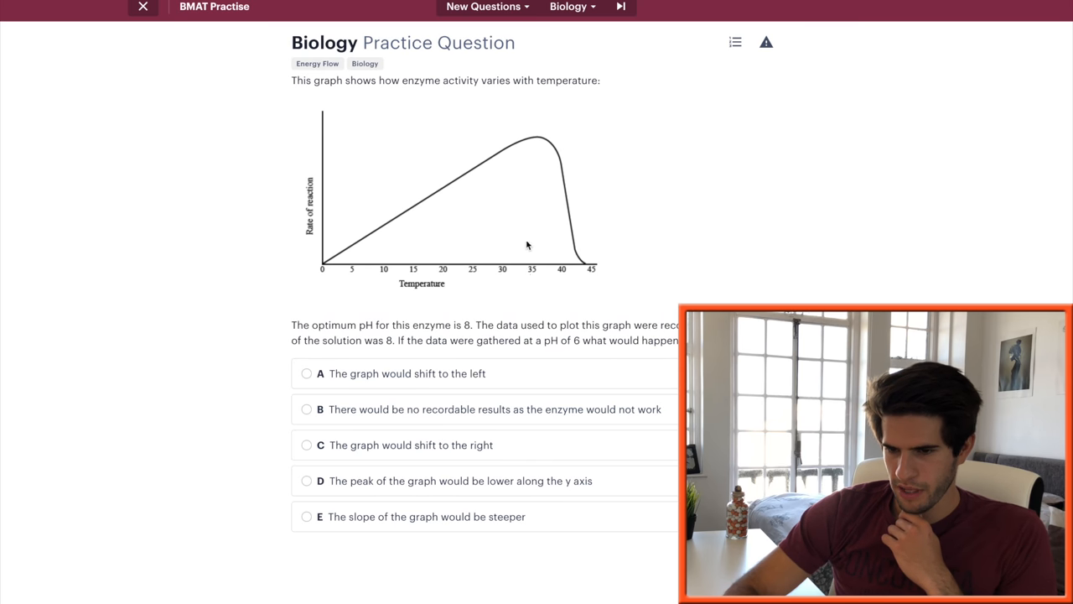
mouse_move(524, 146)
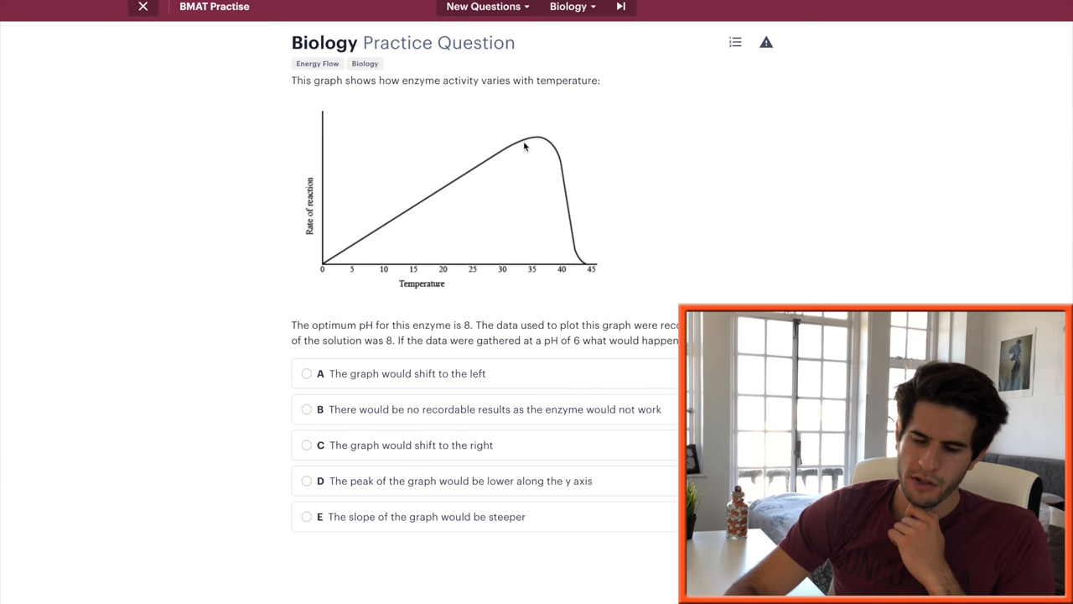
mouse_move(526, 339)
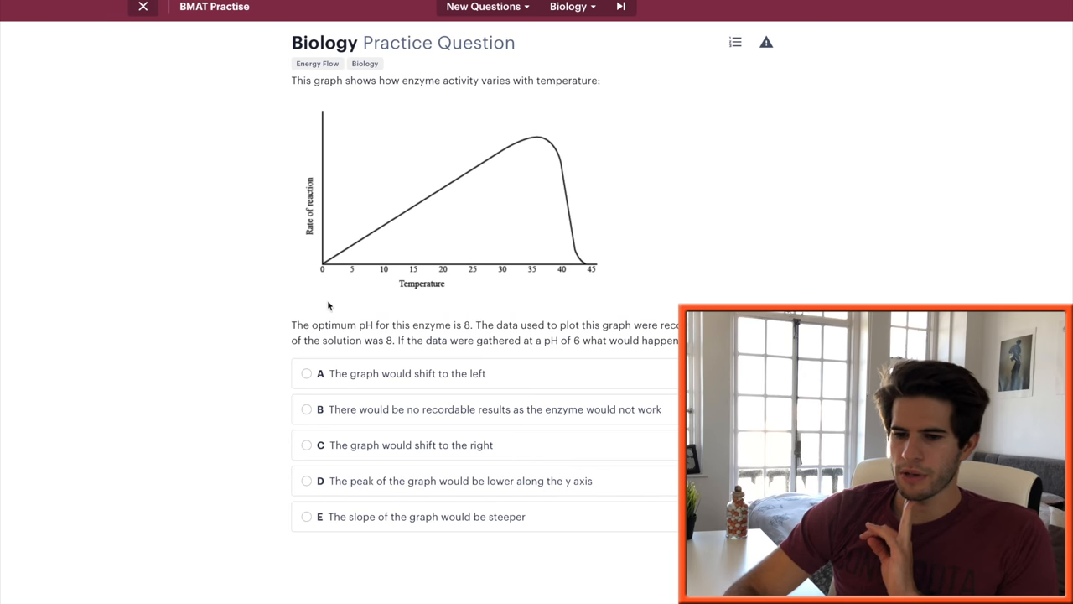
mouse_move(587, 481)
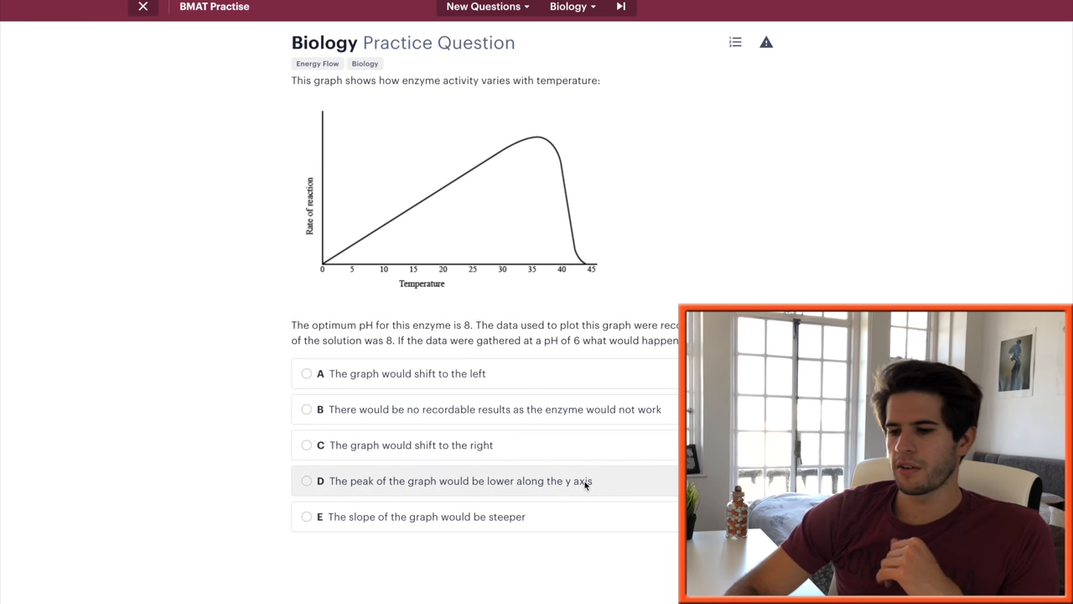
Answer D, 'peak would be lower along the y axis', then advance to the DNA question
click(307, 480)
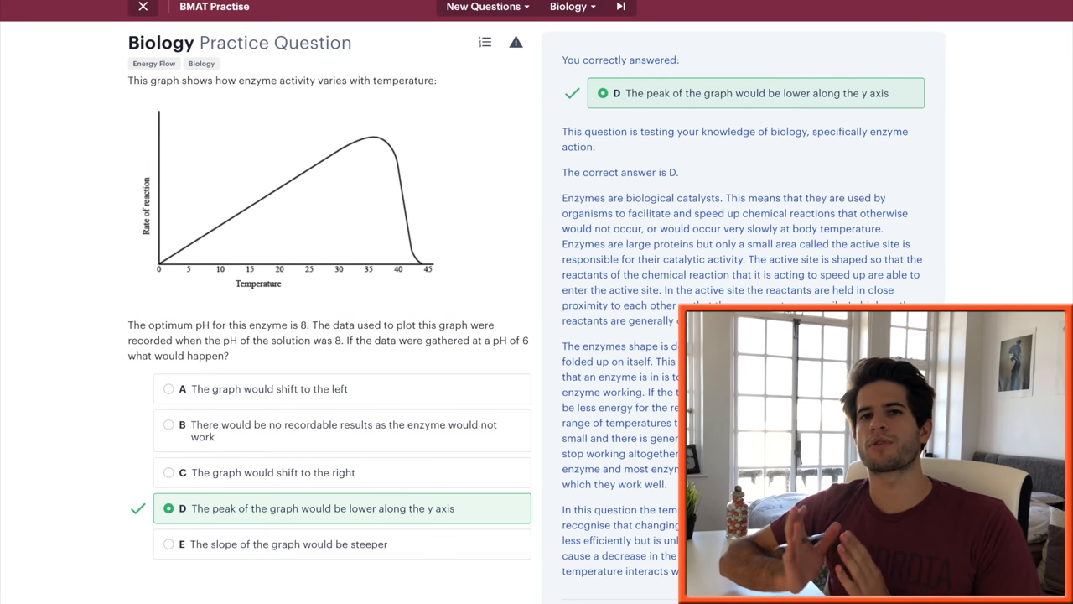
click(621, 7)
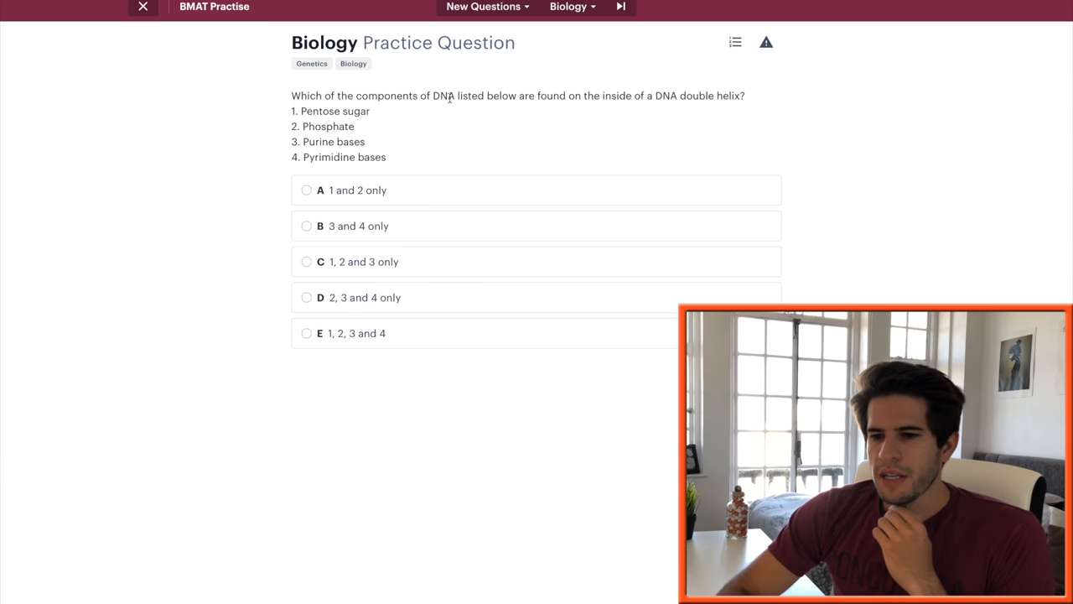
mouse_move(610, 116)
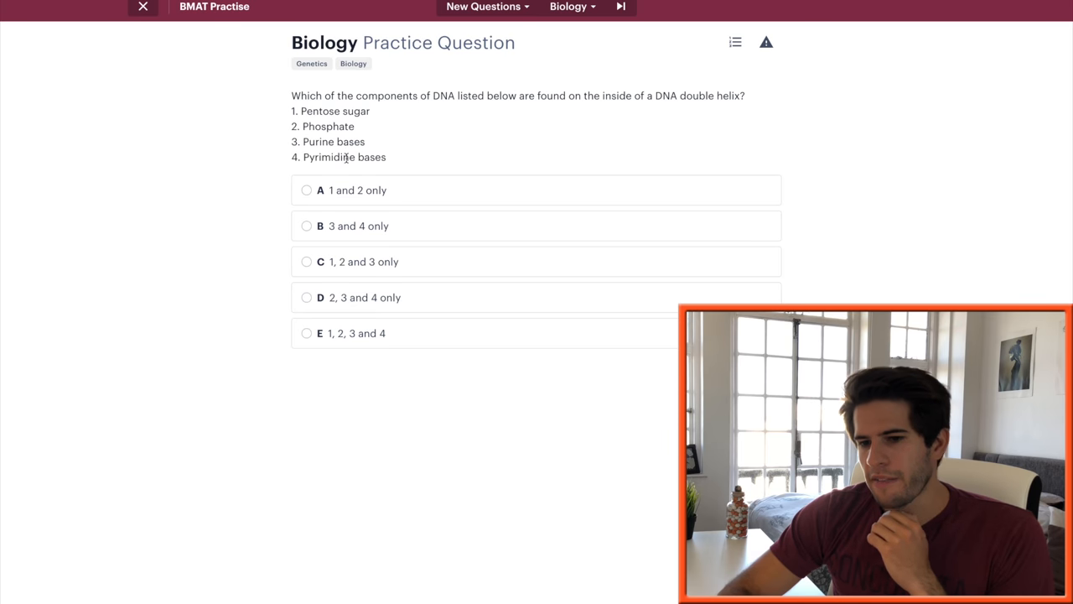
Submit B '3 and 4 only' on the DNA double-helix question
click(305, 225)
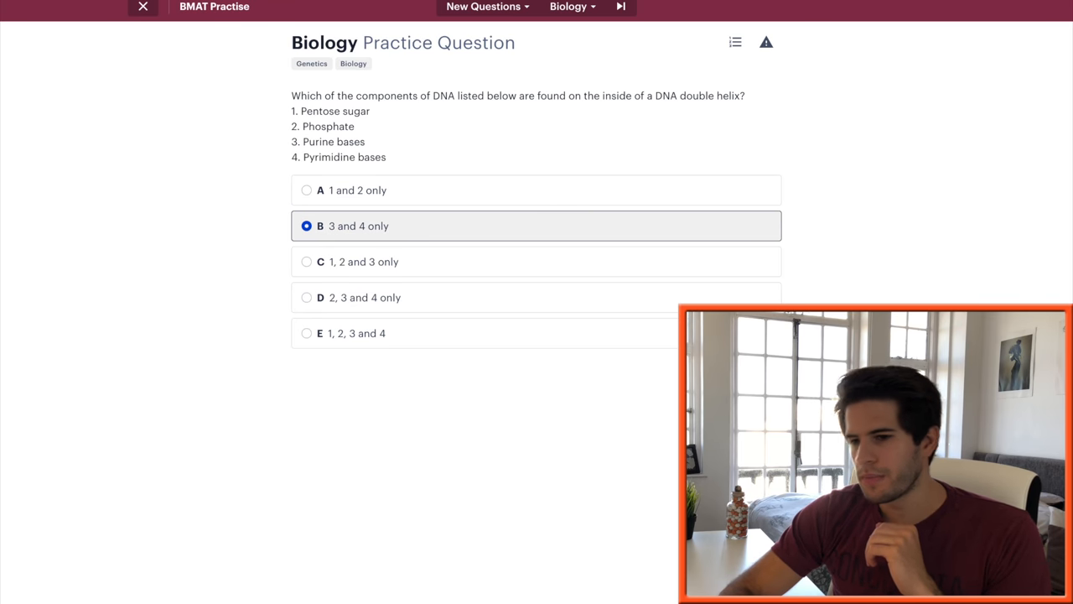
click(621, 7)
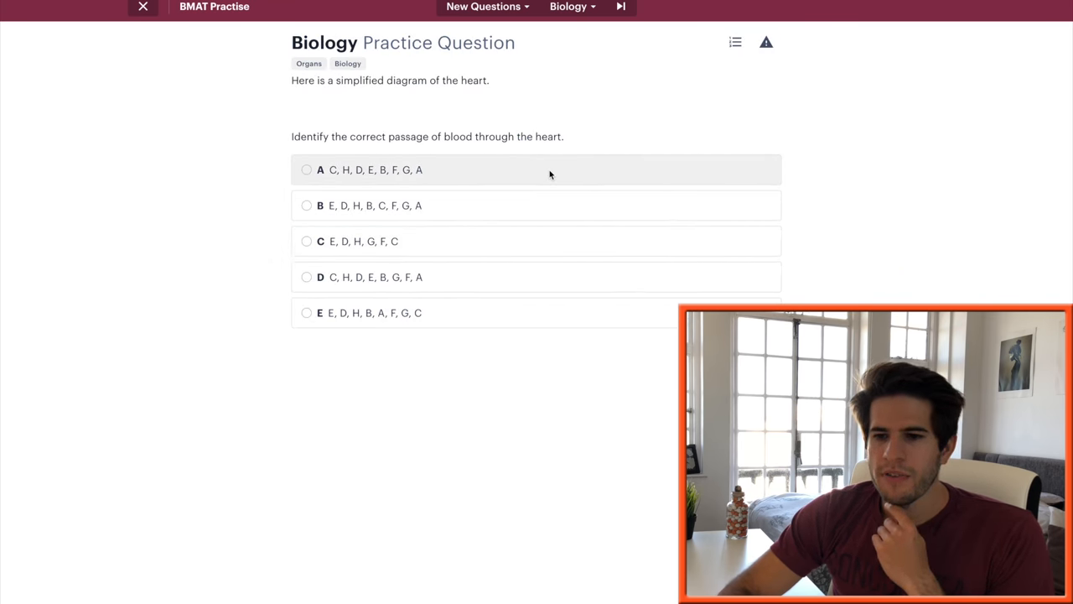
Read the heart diagram and answer the blood passage question with E, D, H, B, A, F, G, C
scroll(down, 3)
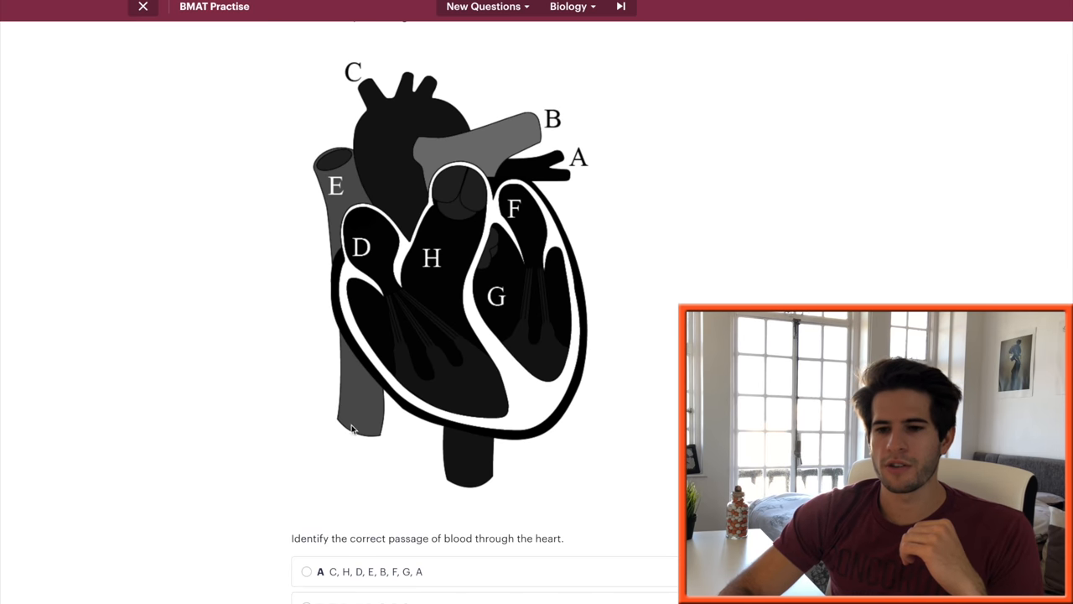
mouse_move(321, 253)
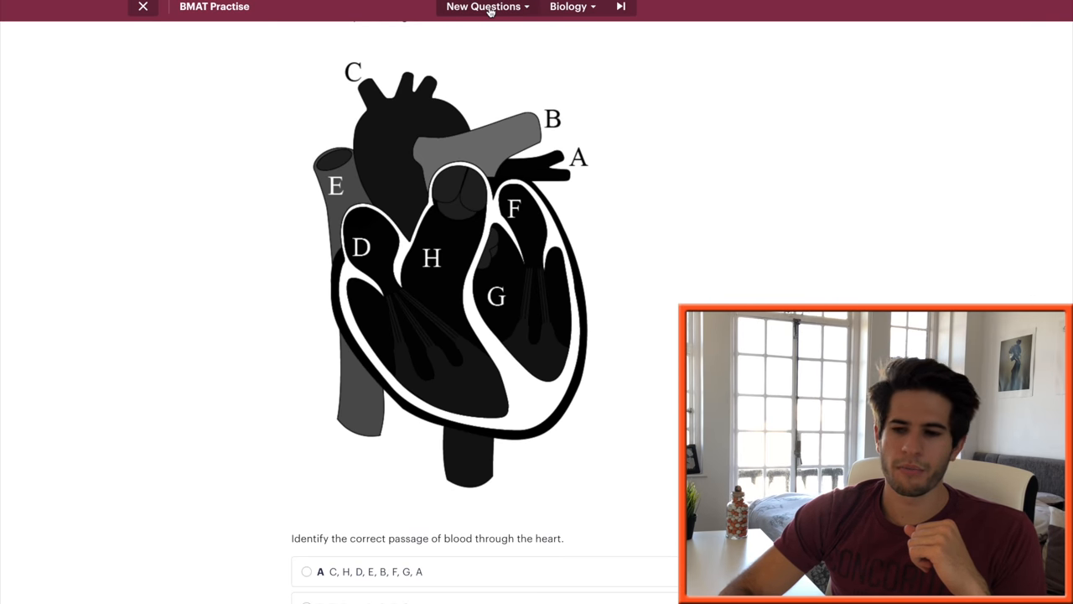
mouse_move(526, 205)
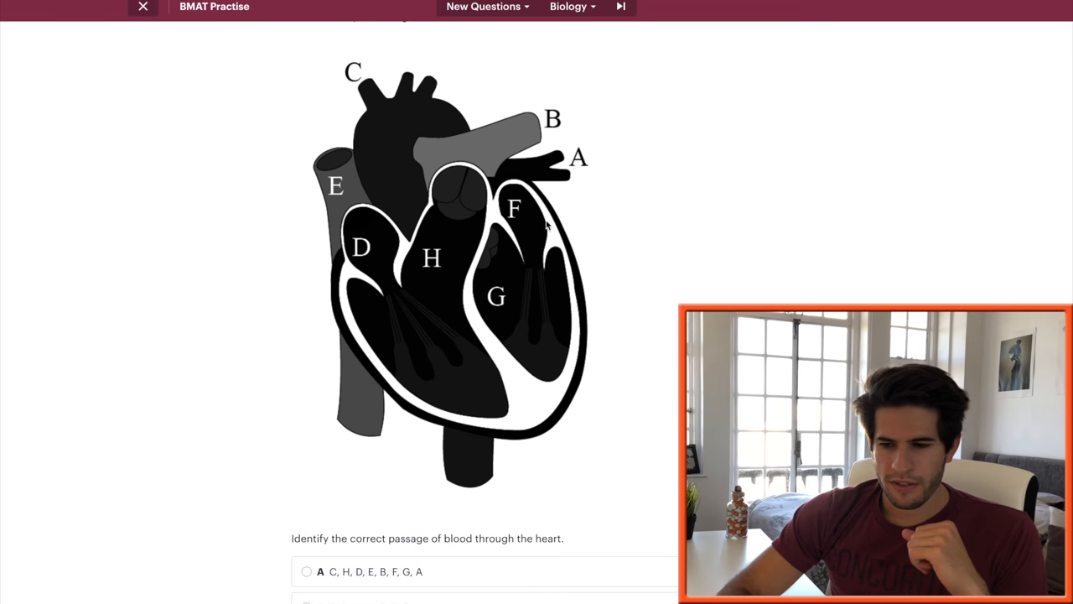
mouse_move(541, 311)
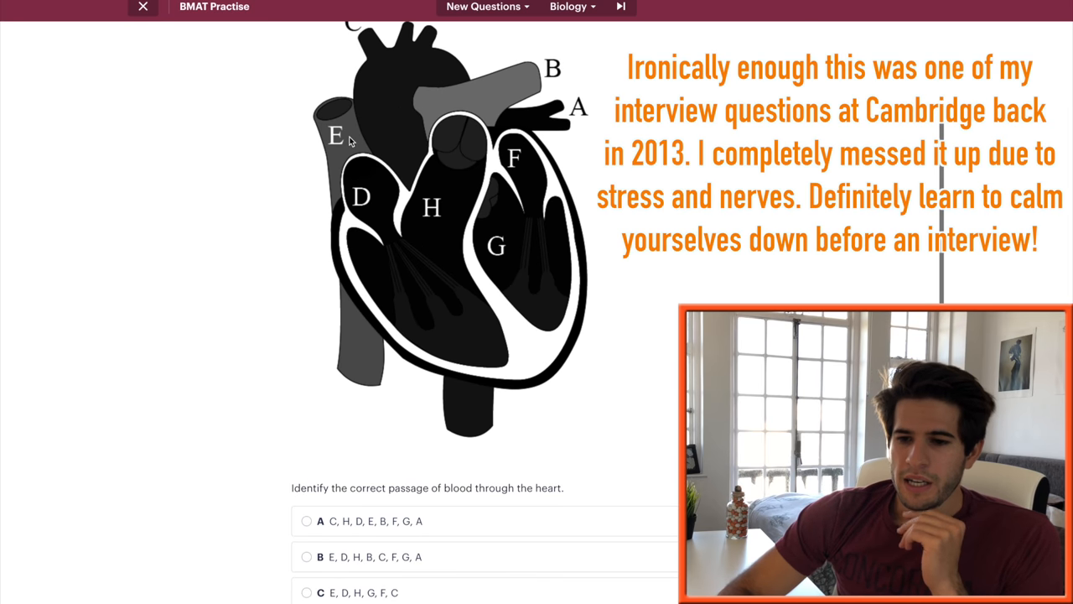
scroll(down, 3)
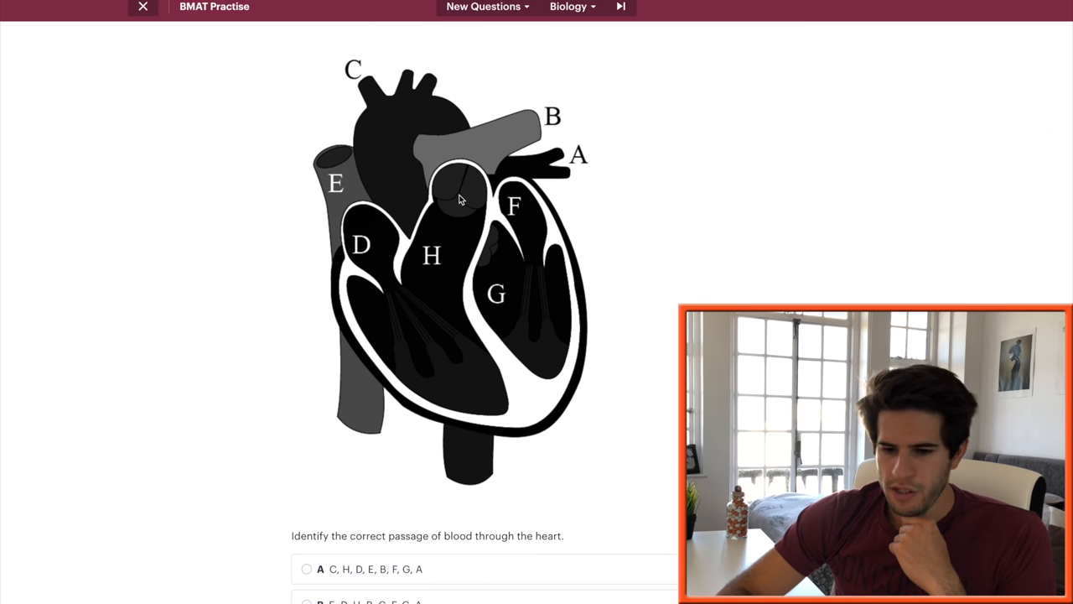
scroll(down, 3)
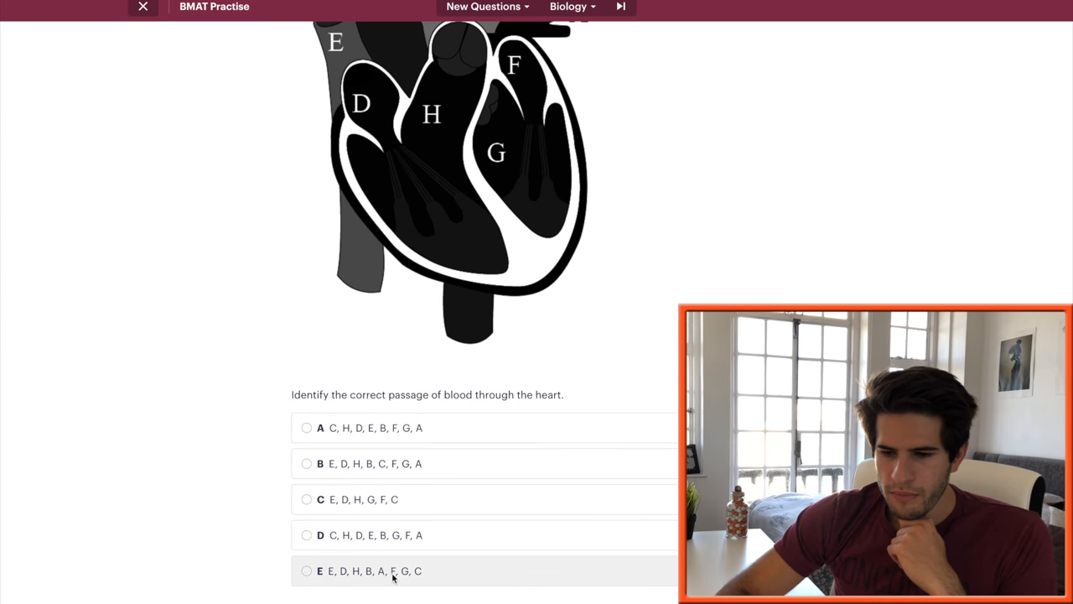
click(620, 7)
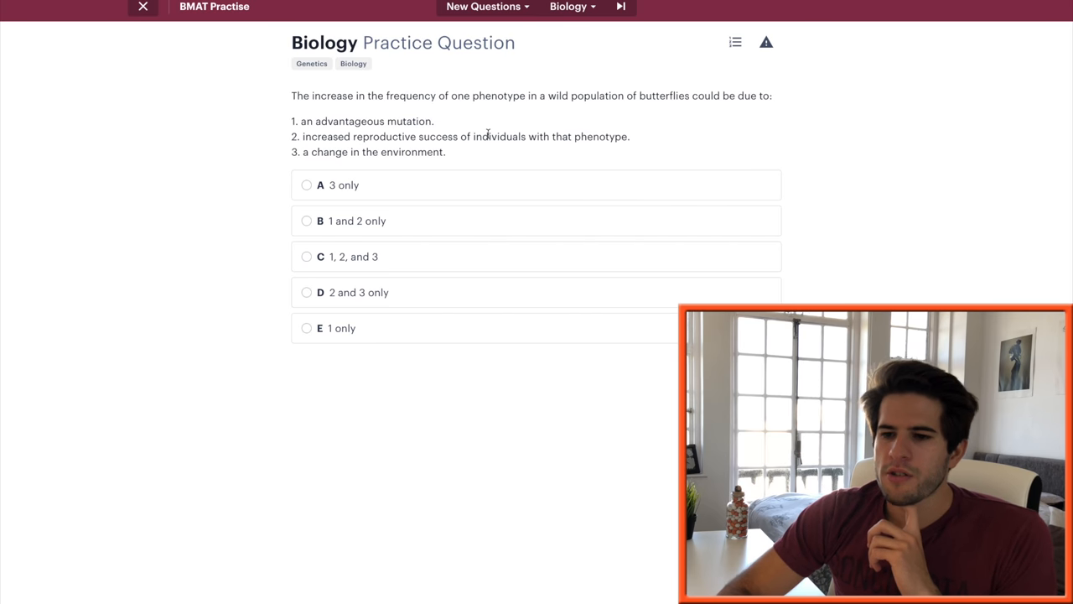
mouse_move(468, 136)
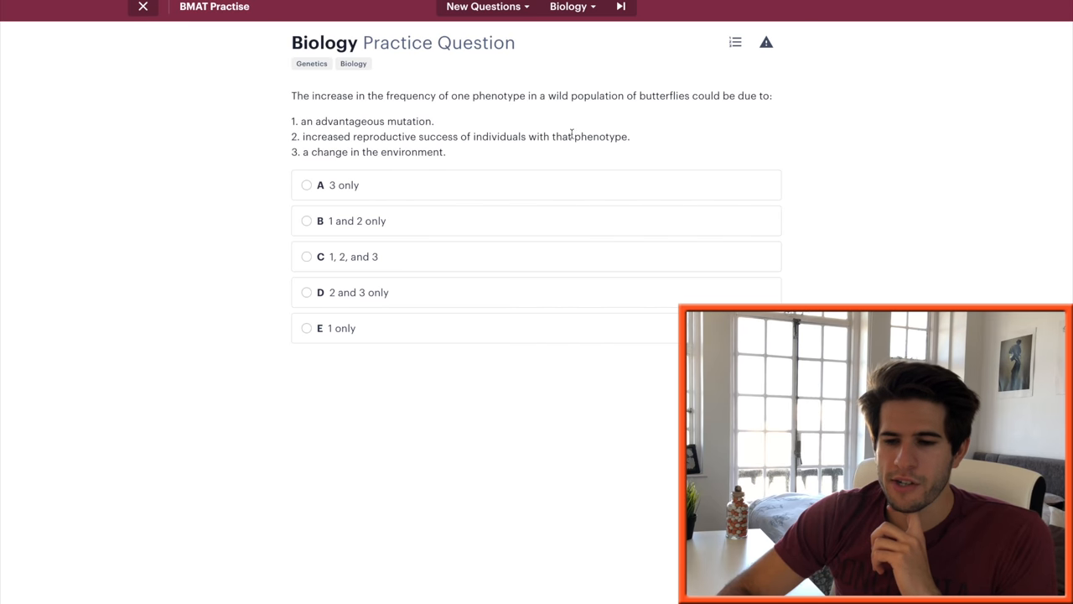
Pick option C '1, 2, and 3' for the butterfly question and advance to the next
click(307, 256)
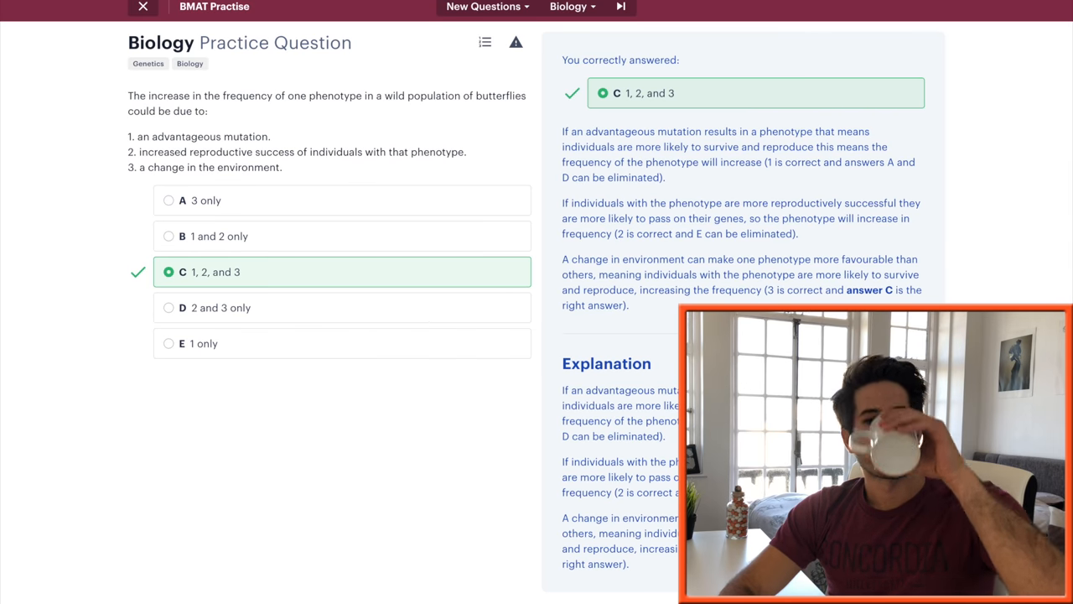
click(620, 6)
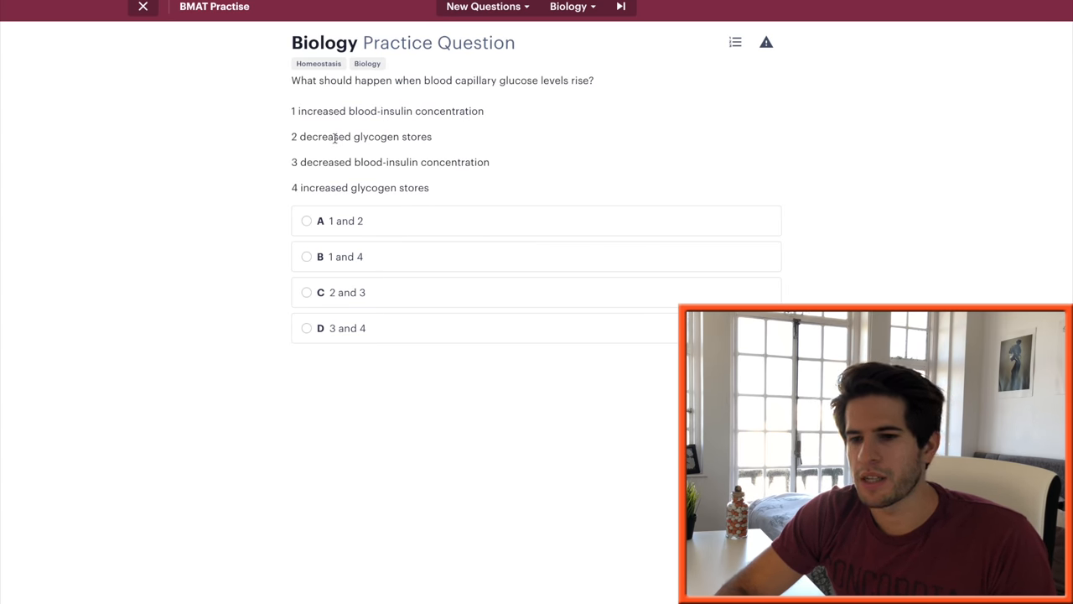
drag(309, 137, 416, 137)
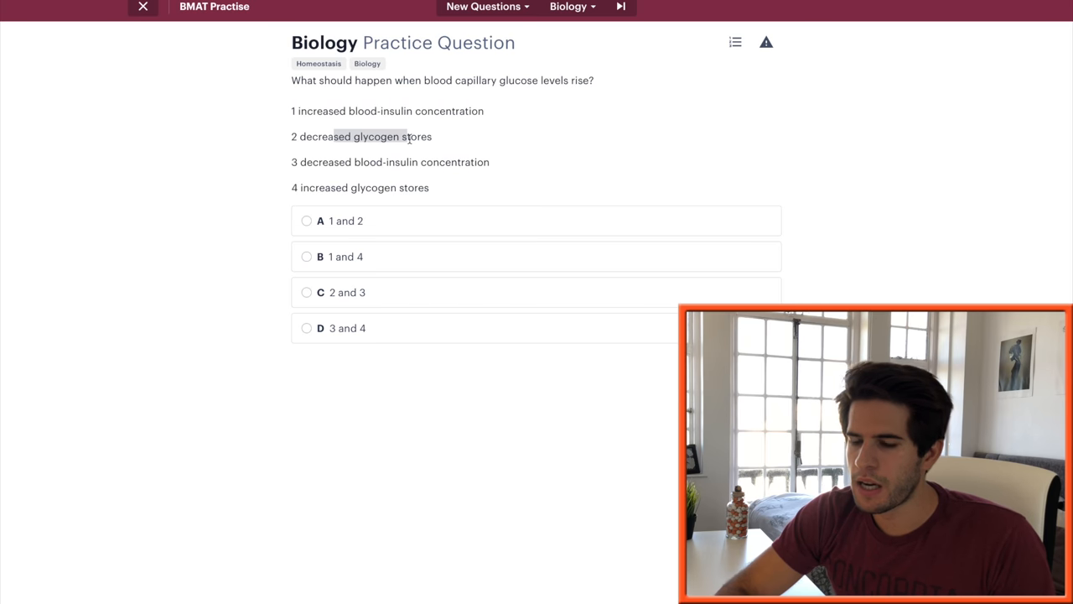